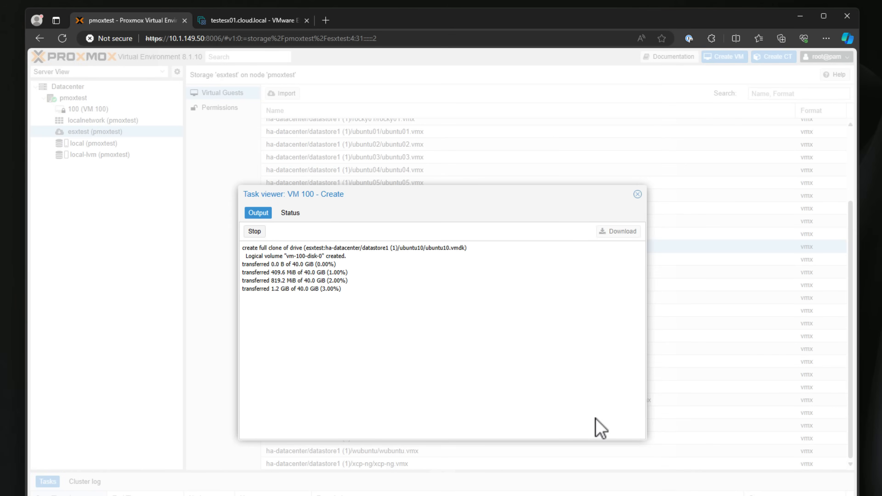
{"action": "mouse_move", "coordinate": [348, 319]}
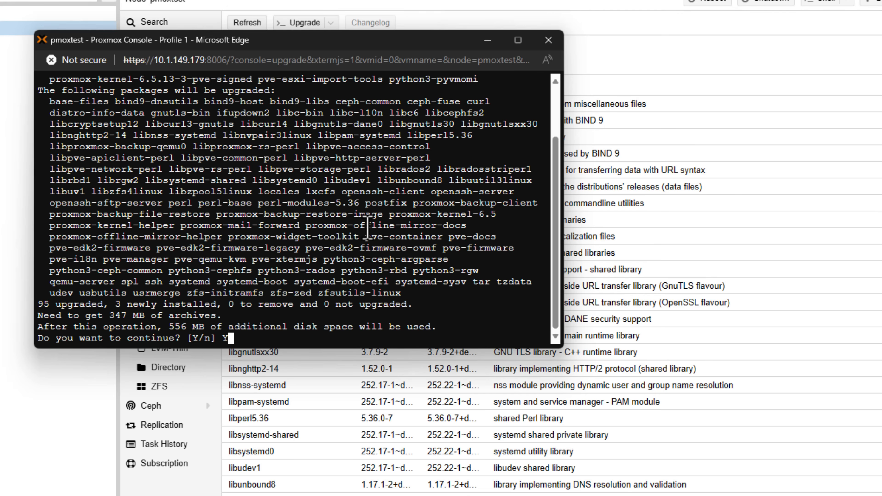
- Confirm installing the 95 pending package upgrades at the apt prompt
{"action": "key", "text": "Return"}
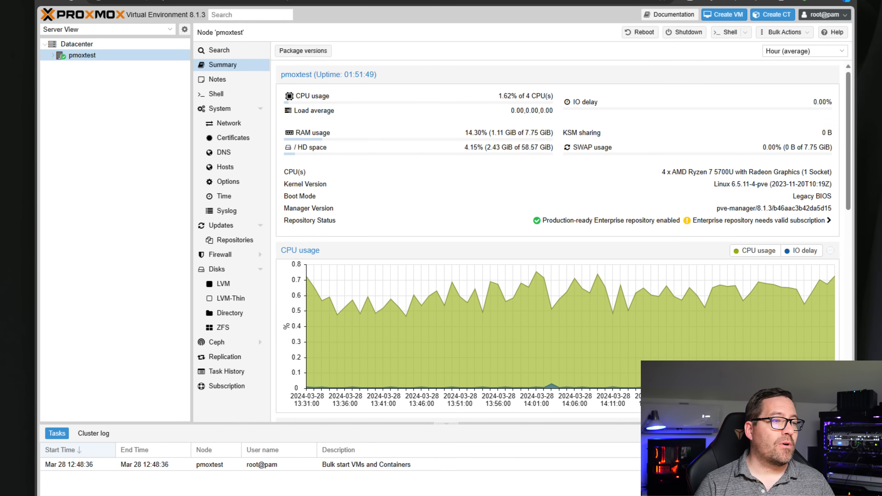
{"action": "mouse_move", "coordinate": [152, 28]}
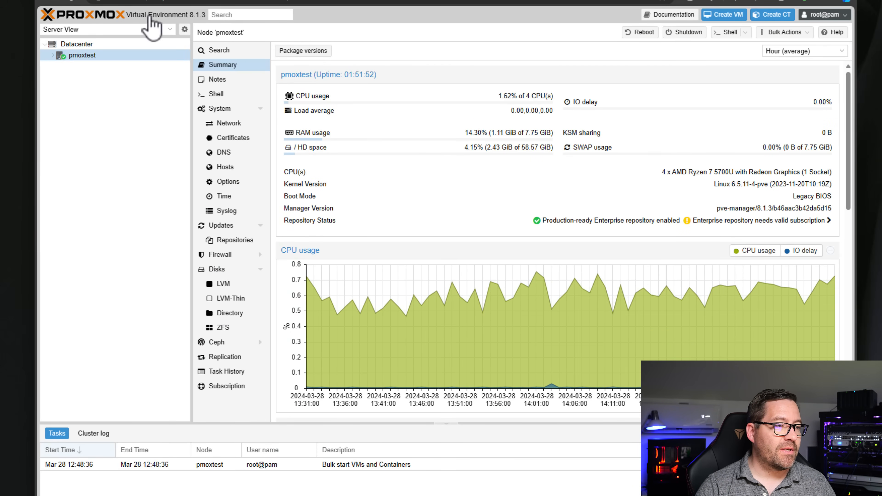
{"action": "mouse_move", "coordinate": [194, 28]}
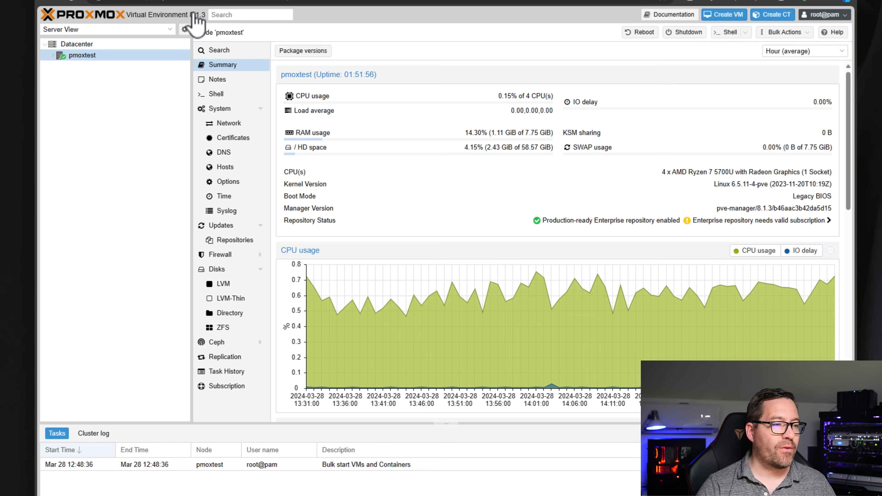
{"action": "mouse_move", "coordinate": [194, 90]}
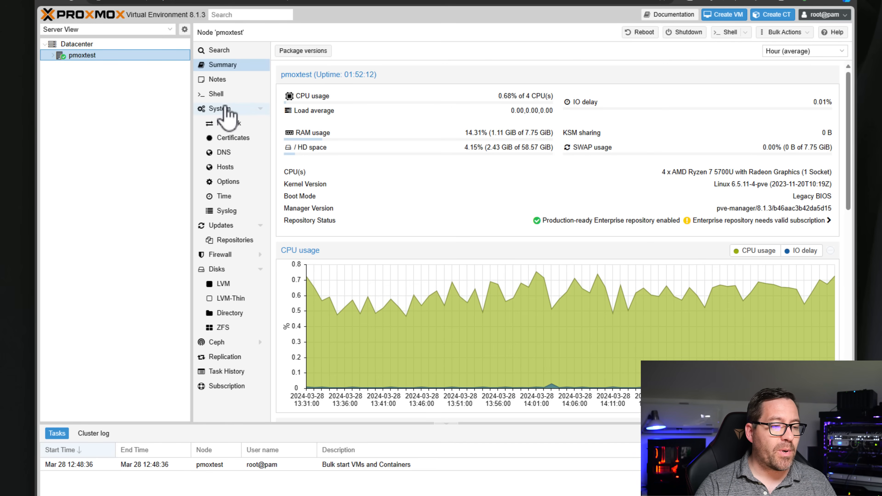
{"action": "mouse_move", "coordinate": [225, 123]}
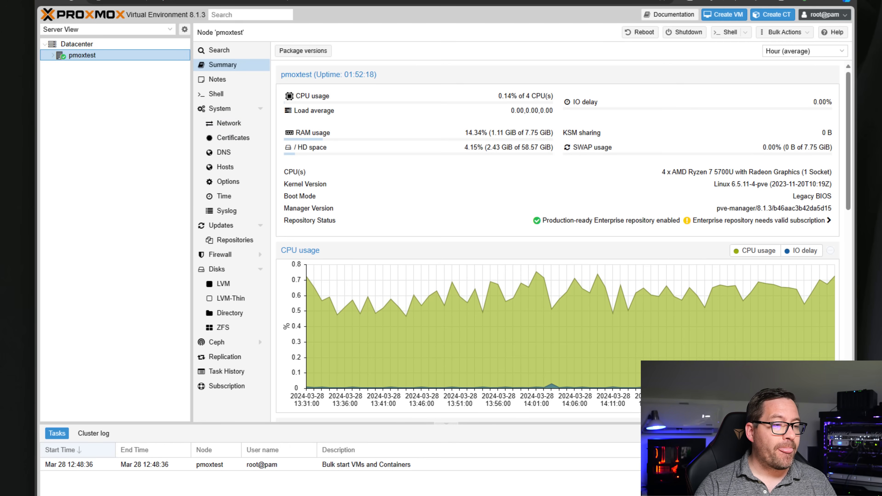
- Disable the ceph-quincy enterprise and pve-enterprise repositories under Updates > Repositories
{"action": "left_click", "coordinate": [220, 225]}
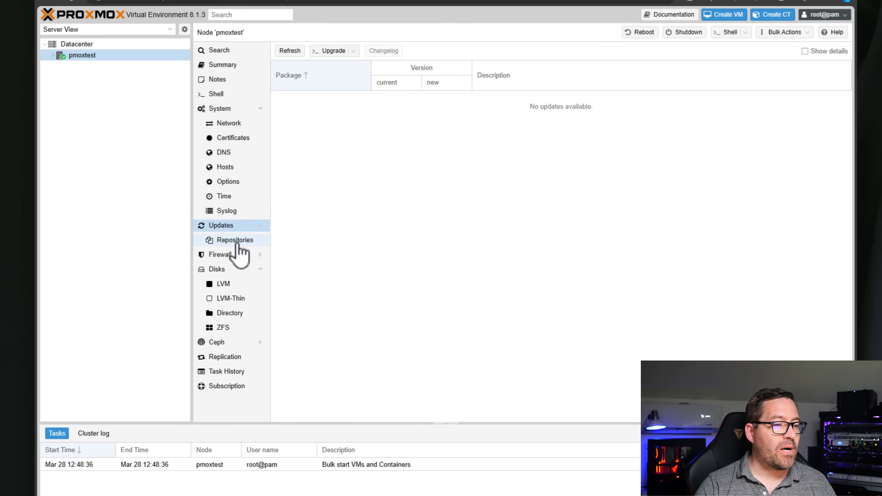
{"action": "left_click", "coordinate": [235, 239]}
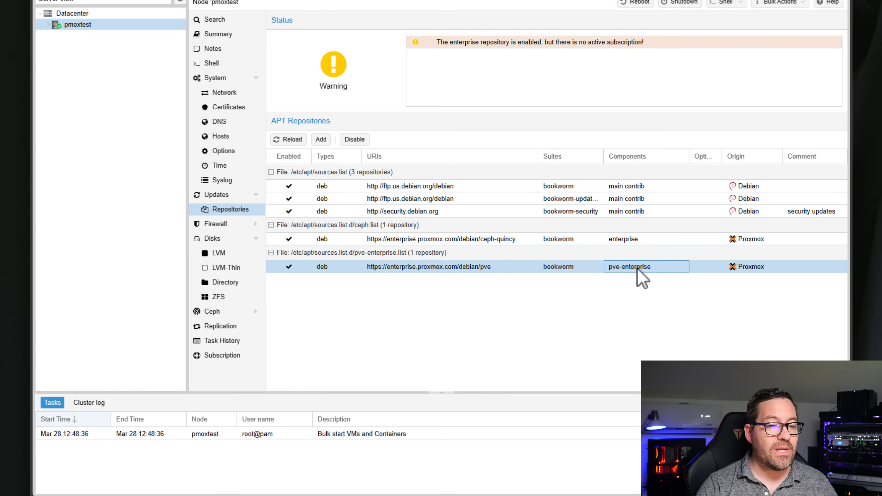
{"action": "mouse_move", "coordinate": [453, 250]}
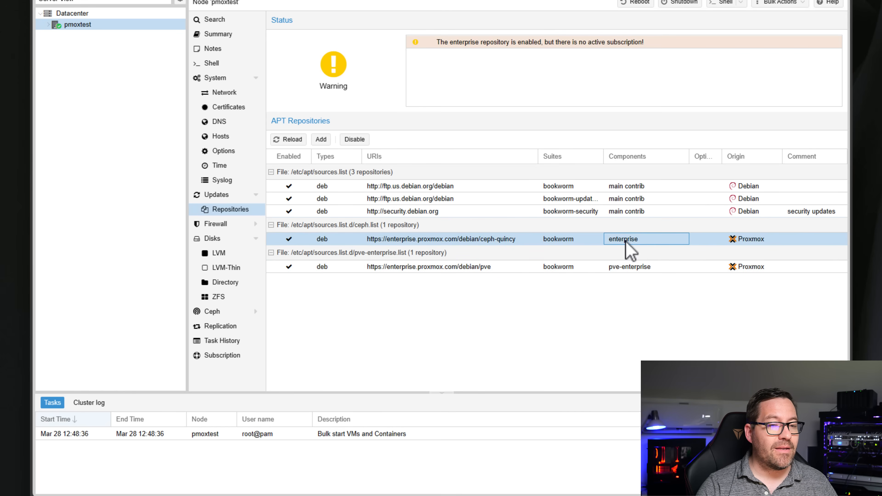
{"action": "mouse_move", "coordinate": [470, 197]}
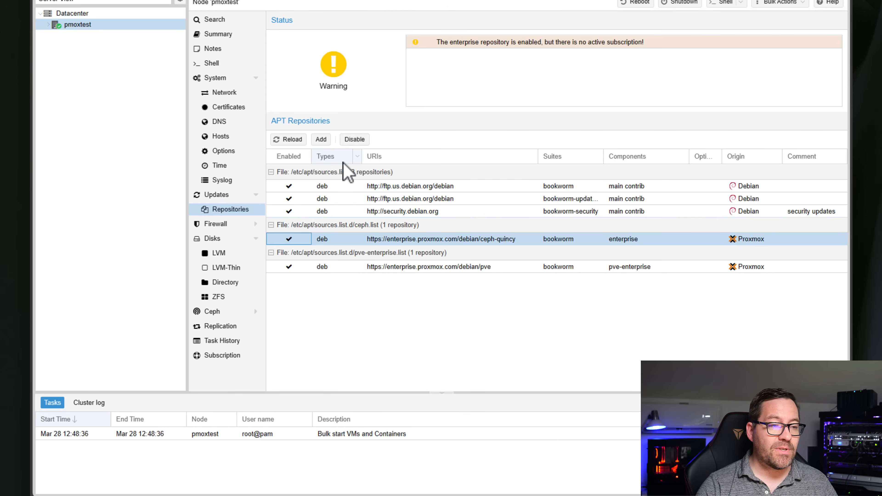
{"action": "left_click", "coordinate": [354, 138]}
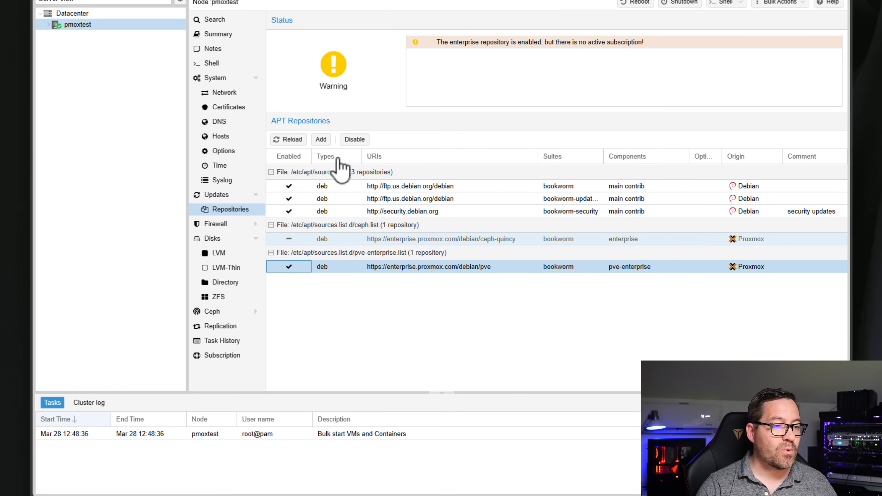
{"action": "left_click", "coordinate": [354, 139]}
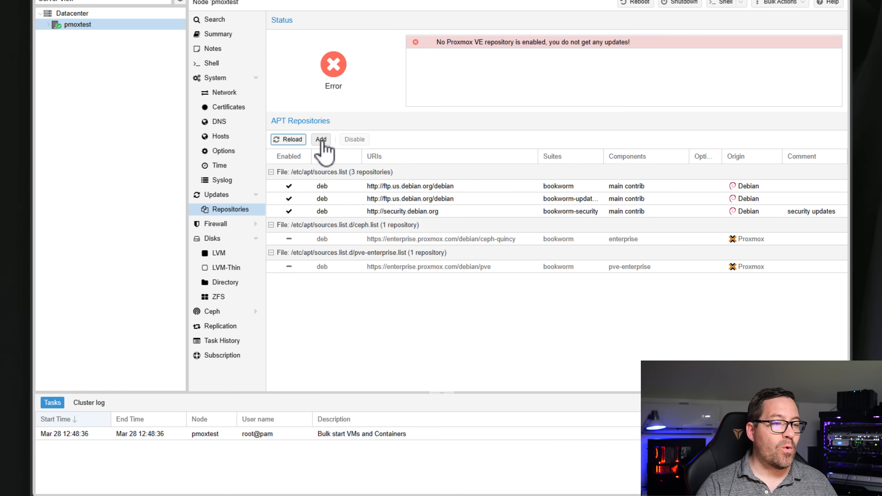
- Add the pve-no-subscription repository, dismissing the missing subscription notice
{"action": "left_click", "coordinate": [321, 139]}
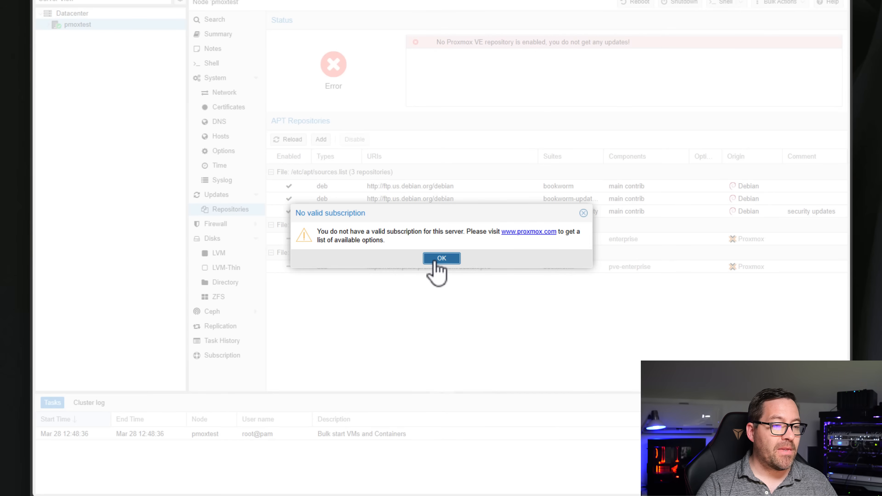
{"action": "left_click", "coordinate": [441, 258]}
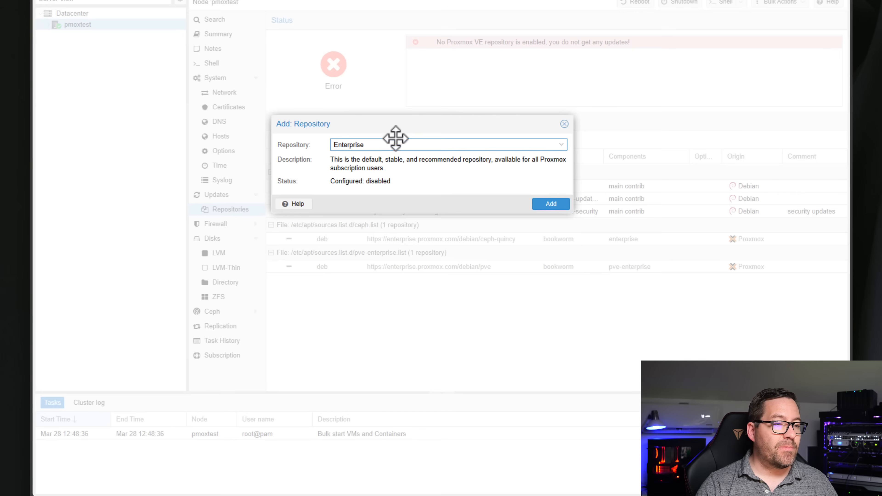
{"action": "mouse_move", "coordinate": [436, 149]}
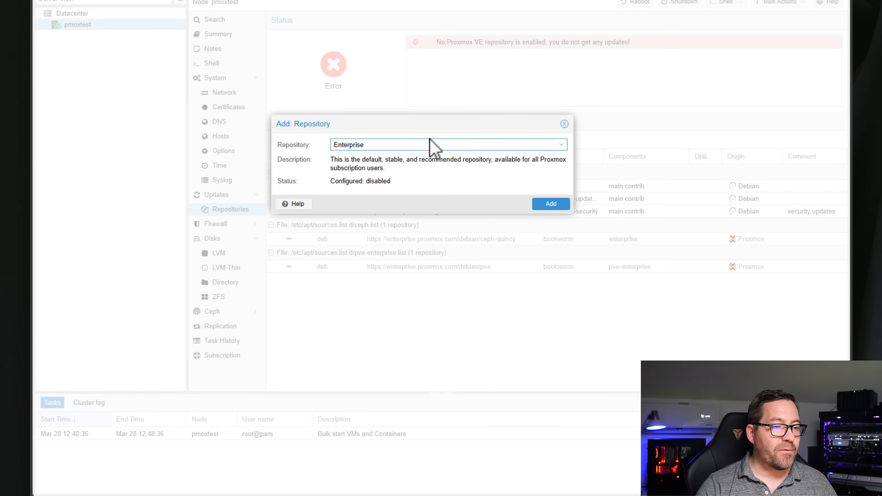
{"action": "mouse_move", "coordinate": [563, 152]}
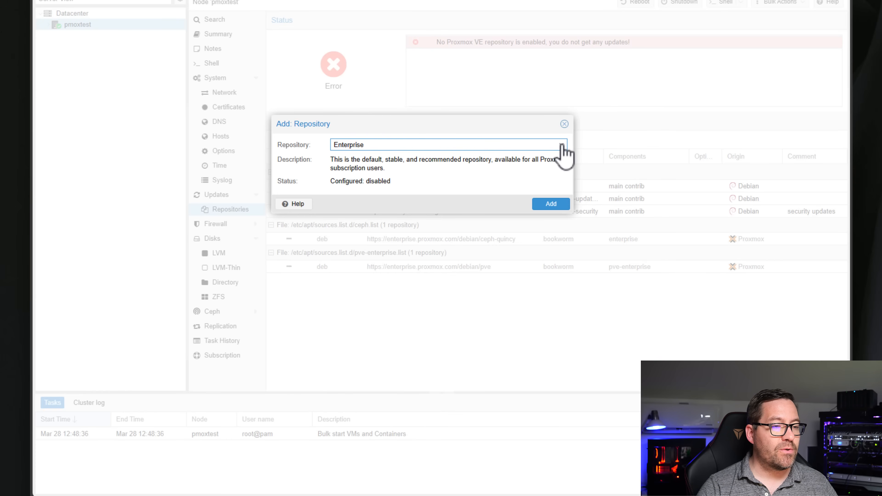
{"action": "left_click", "coordinate": [559, 145]}
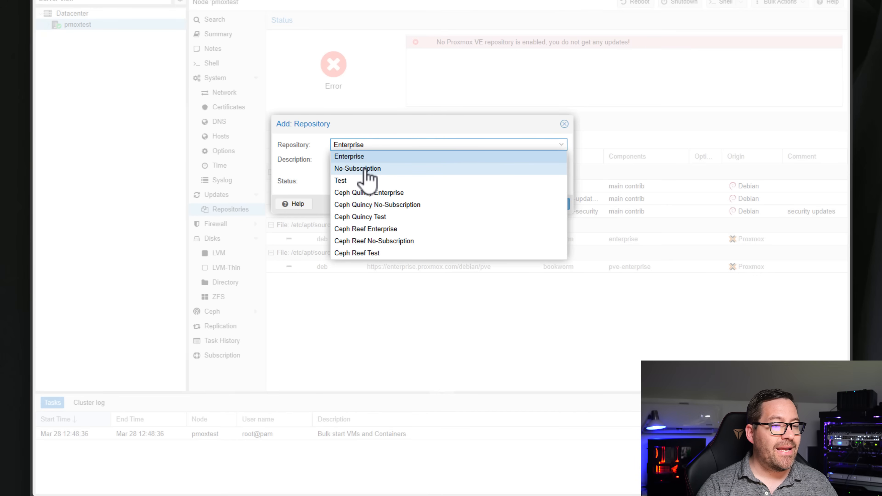
{"action": "left_click", "coordinate": [357, 168]}
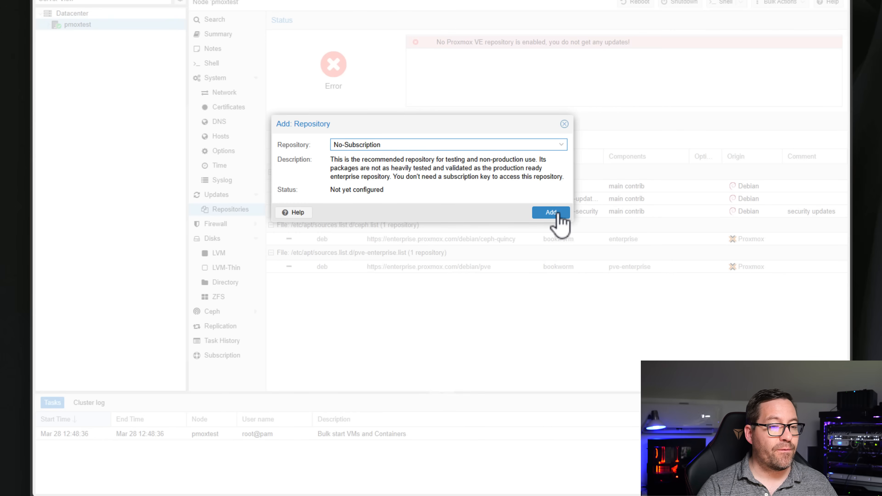
{"action": "left_click", "coordinate": [550, 212]}
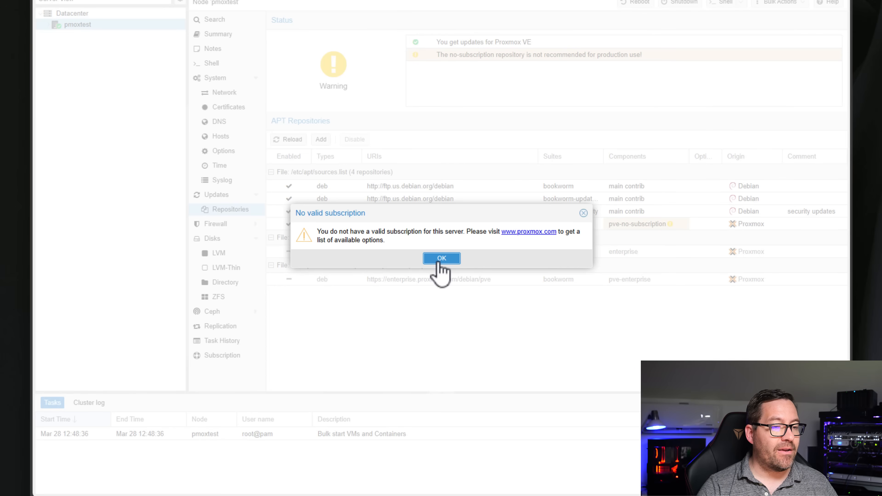
- Add the Ceph Reef No-Subscription repository as well
{"action": "left_click", "coordinate": [441, 258]}
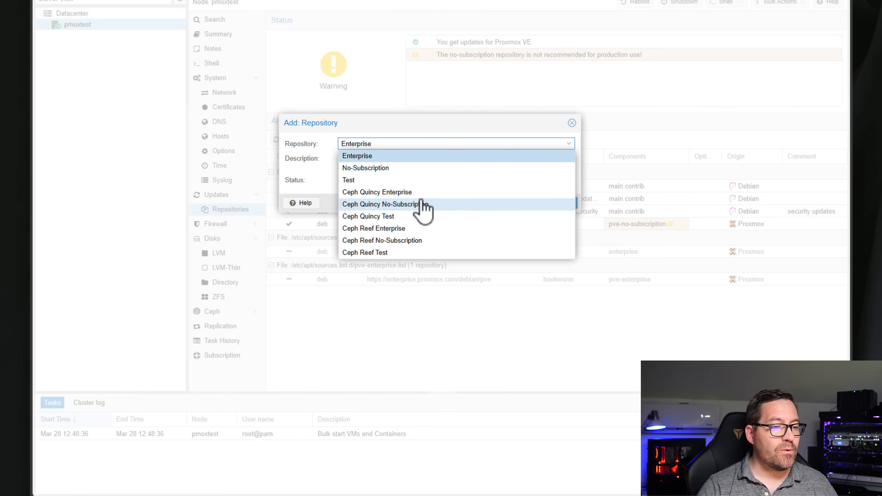
{"action": "mouse_move", "coordinate": [382, 248]}
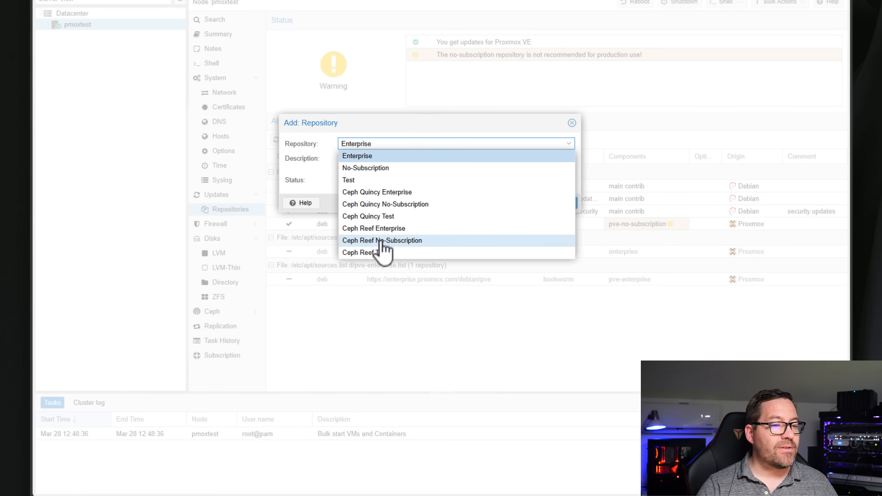
{"action": "mouse_move", "coordinate": [385, 216]}
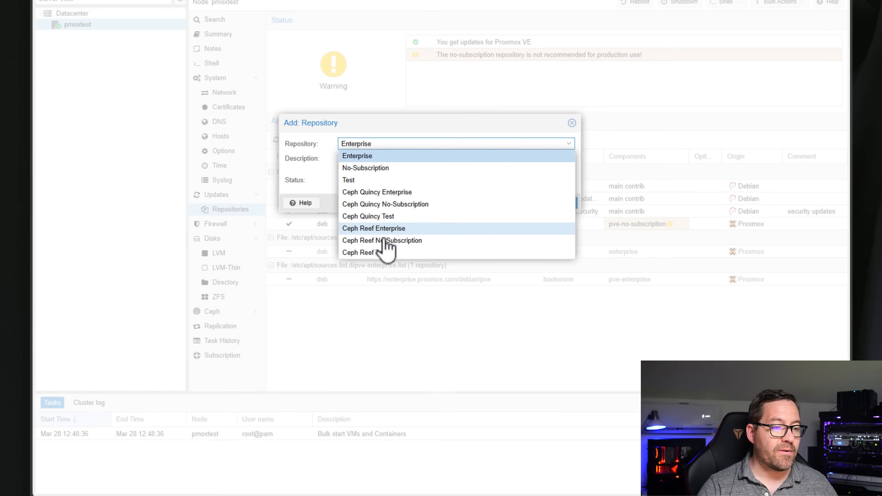
{"action": "mouse_move", "coordinate": [381, 240]}
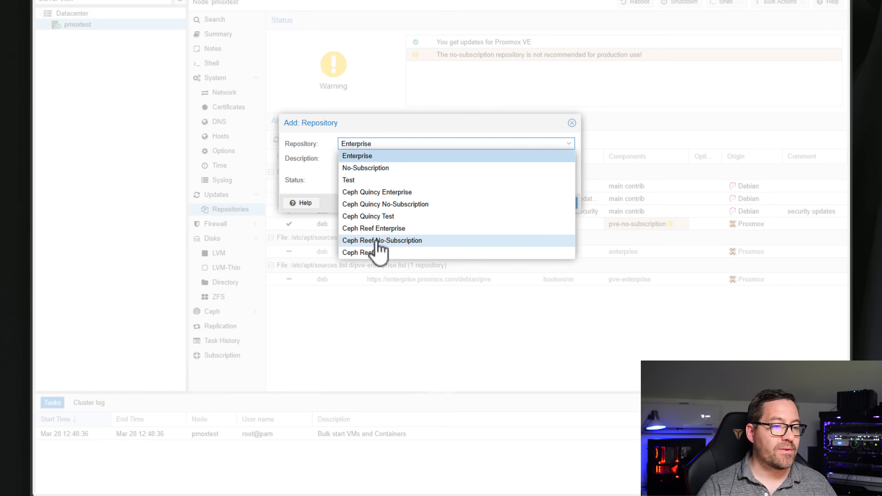
{"action": "left_click", "coordinate": [382, 240]}
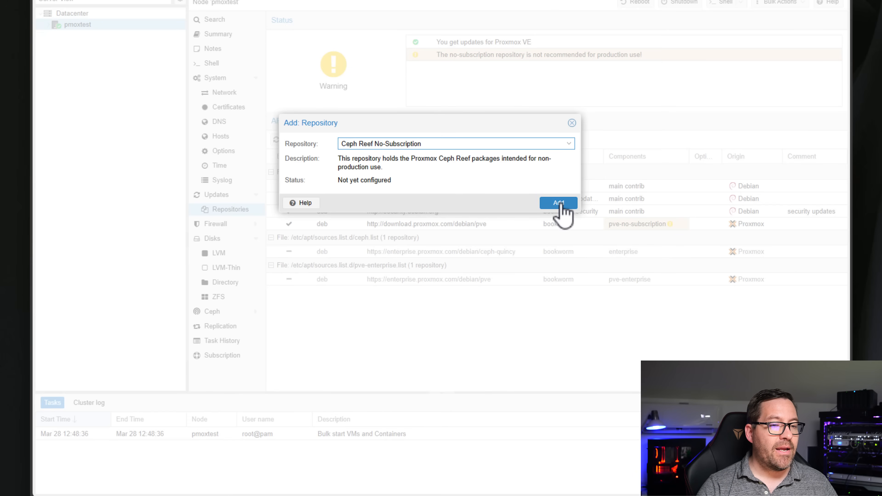
{"action": "left_click", "coordinate": [557, 202]}
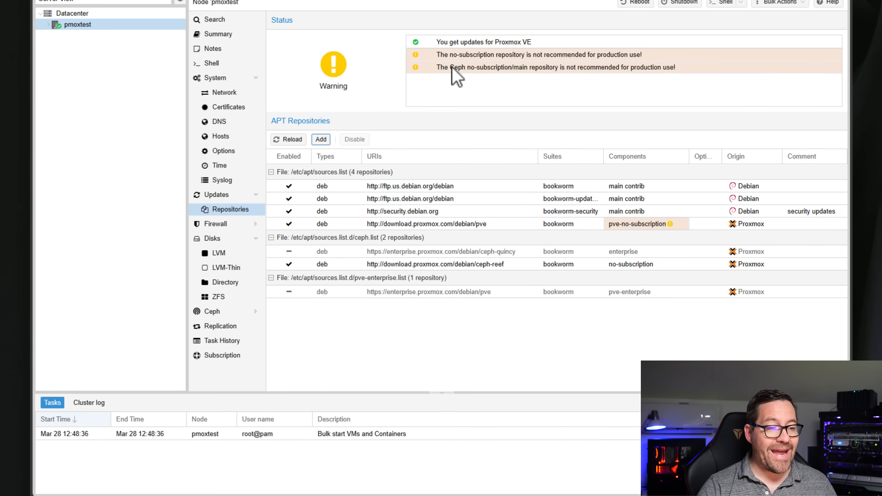
{"action": "mouse_move", "coordinate": [593, 188]}
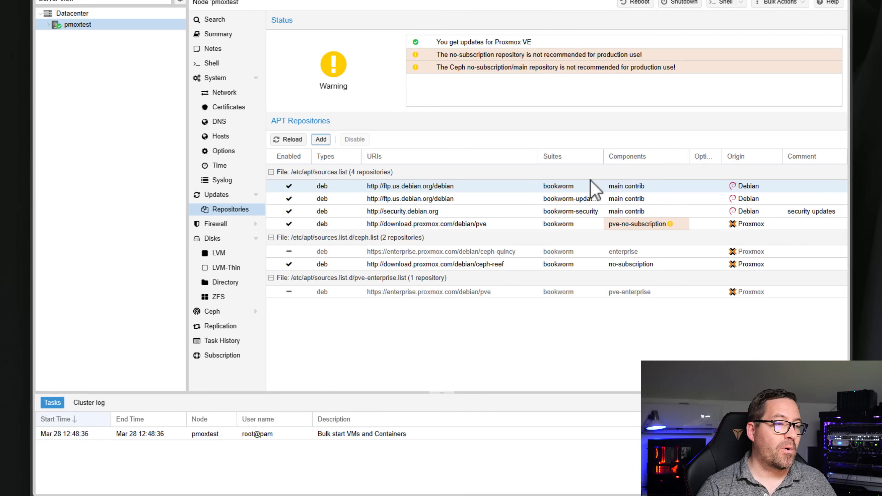
{"action": "mouse_move", "coordinate": [438, 95]}
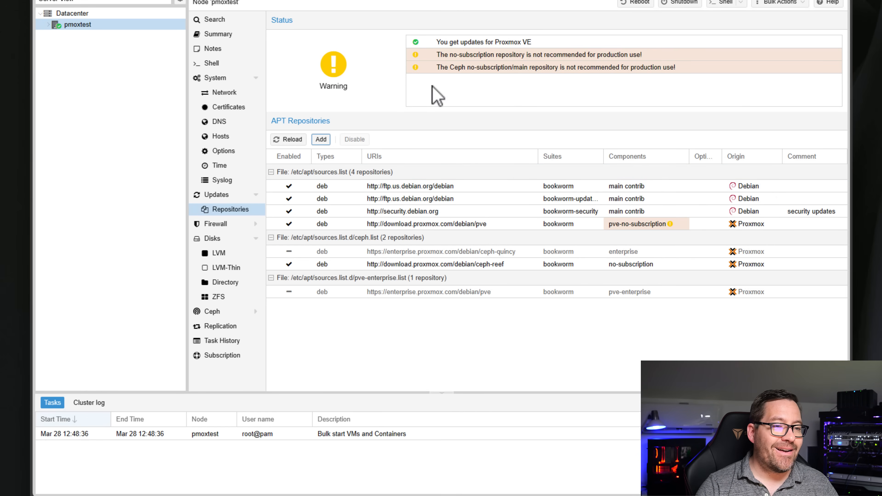
{"action": "mouse_move", "coordinate": [364, 65]}
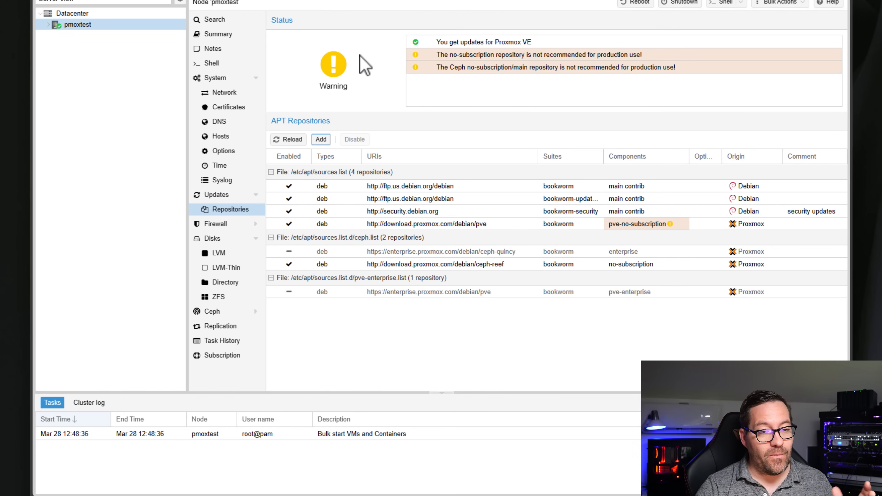
{"action": "mouse_move", "coordinate": [381, 61]}
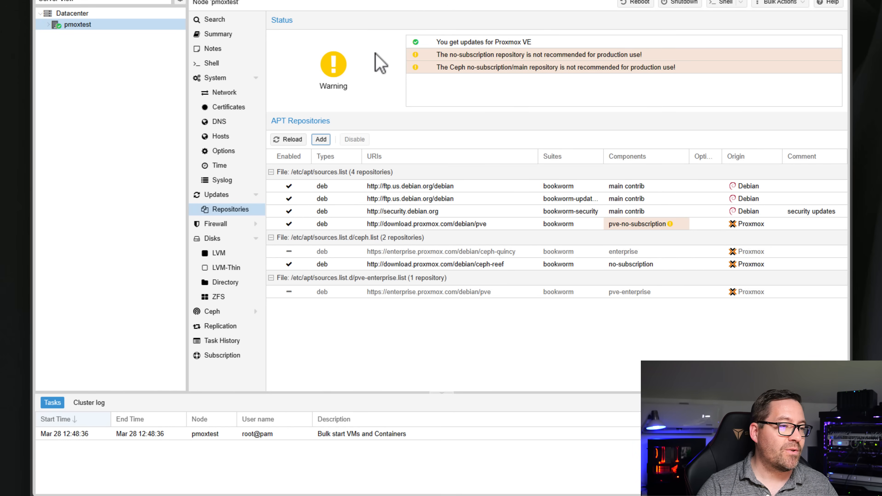
{"action": "mouse_move", "coordinate": [247, 107]}
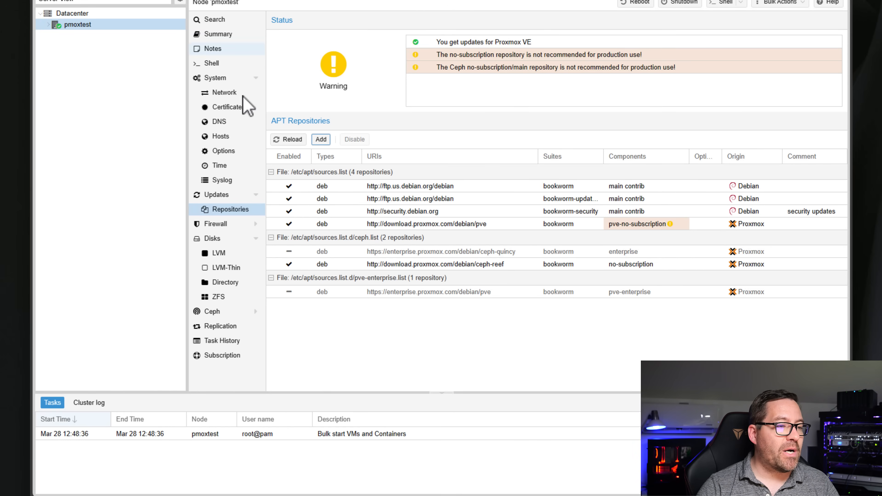
- Refresh the node's package database and review the listed Debian and Proxmox updates
{"action": "left_click", "coordinate": [216, 195]}
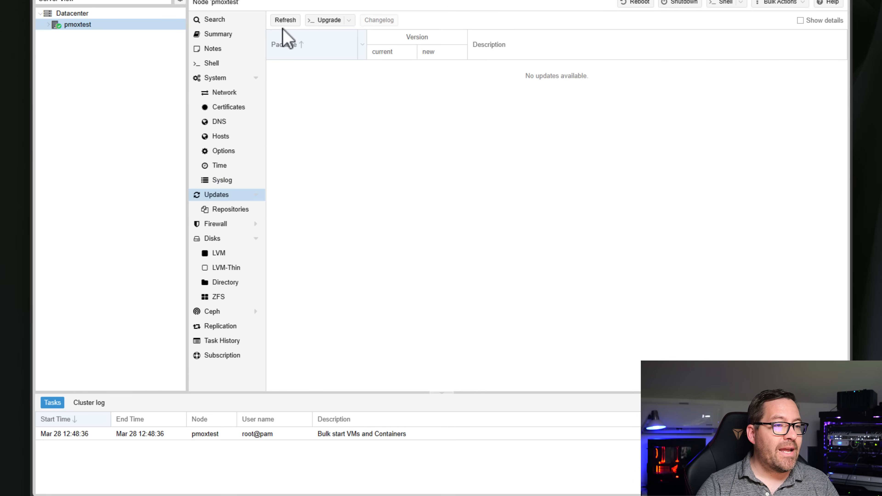
{"action": "left_click", "coordinate": [285, 20]}
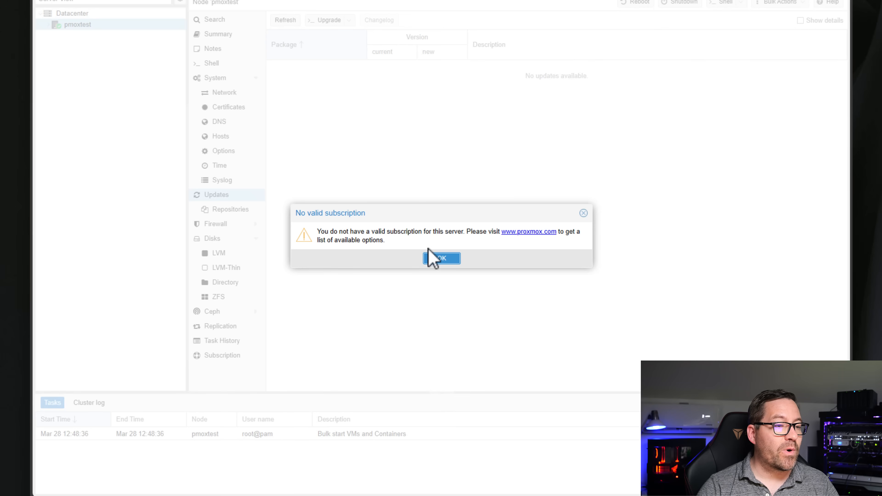
{"action": "left_click", "coordinate": [441, 258]}
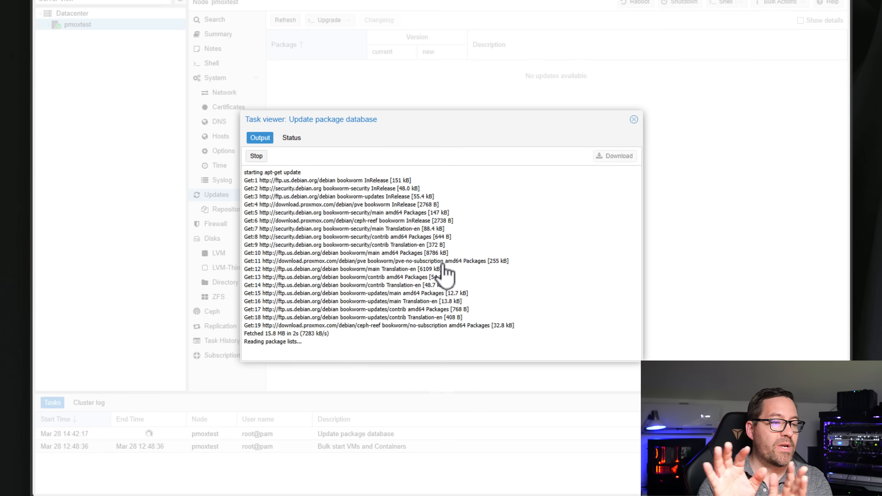
{"action": "mouse_move", "coordinate": [427, 264]}
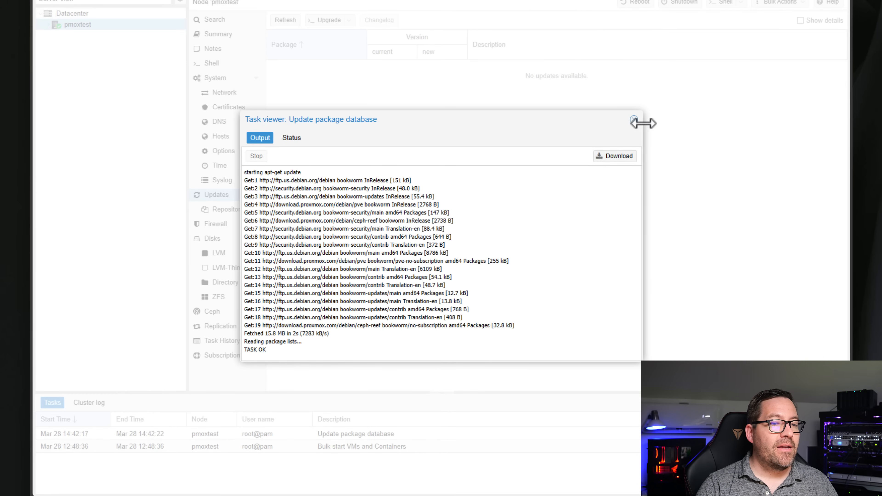
{"action": "left_click", "coordinate": [635, 120]}
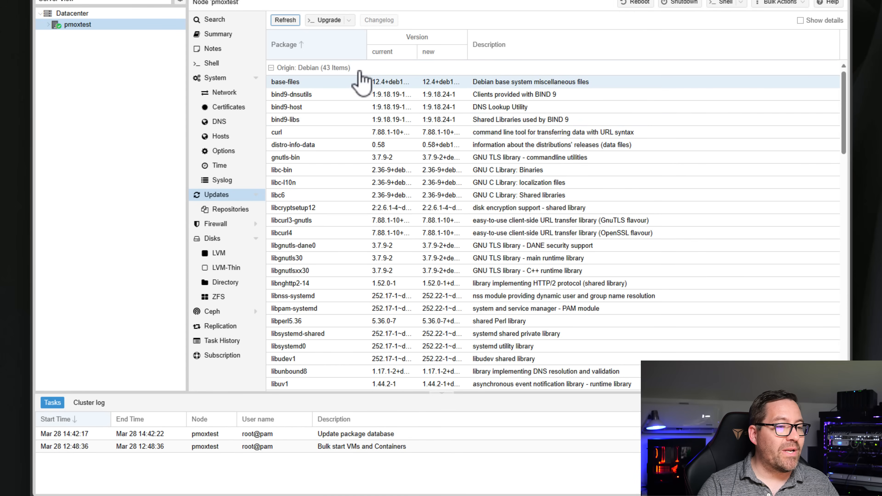
{"action": "scroll", "scroll_direction": "down", "scroll_amount": 3}
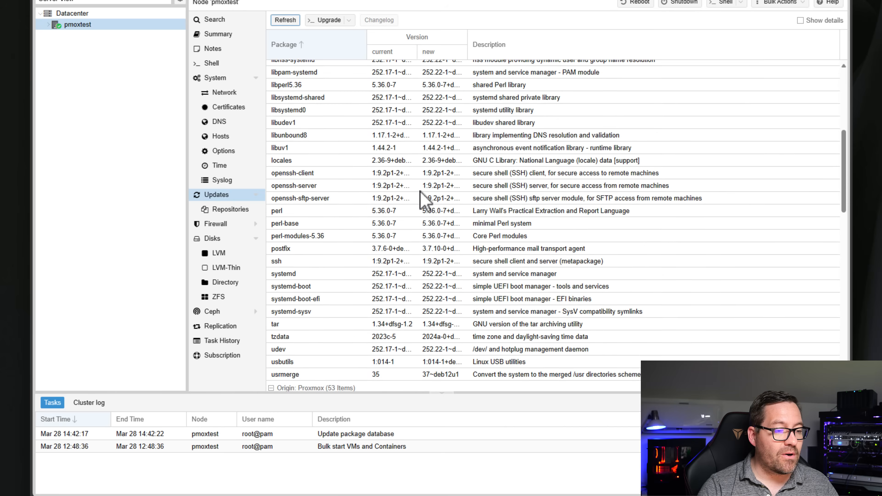
{"action": "scroll", "scroll_direction": "down", "scroll_amount": 3}
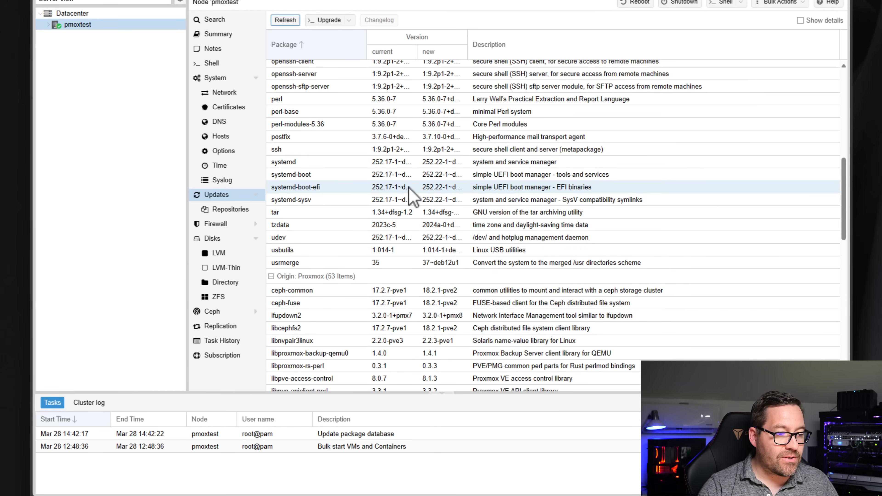
{"action": "scroll", "scroll_direction": "down", "scroll_amount": 3}
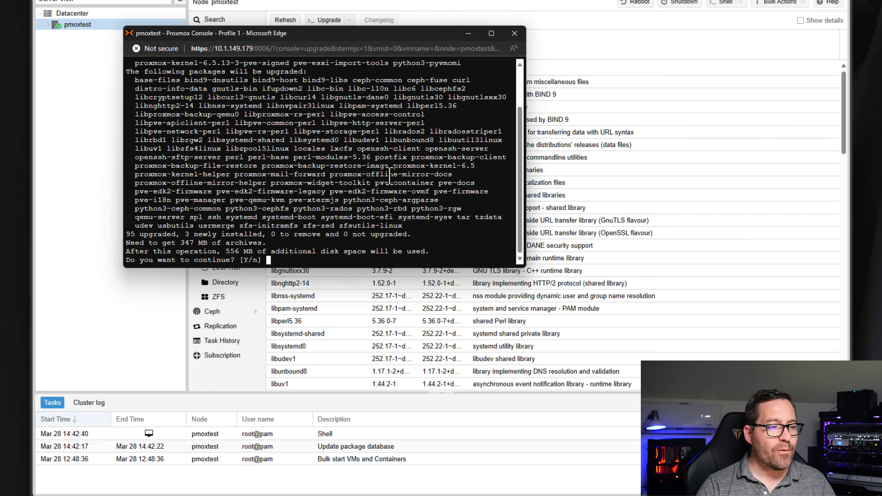
- Answer Y to run the upgrade, then exit the upgrade console shell
{"action": "type", "text": "Y"}
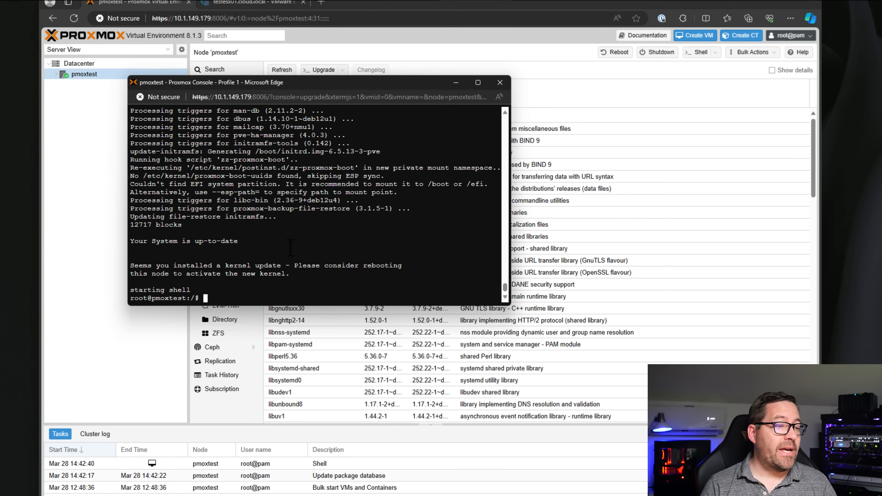
{"action": "type", "text": "exit"}
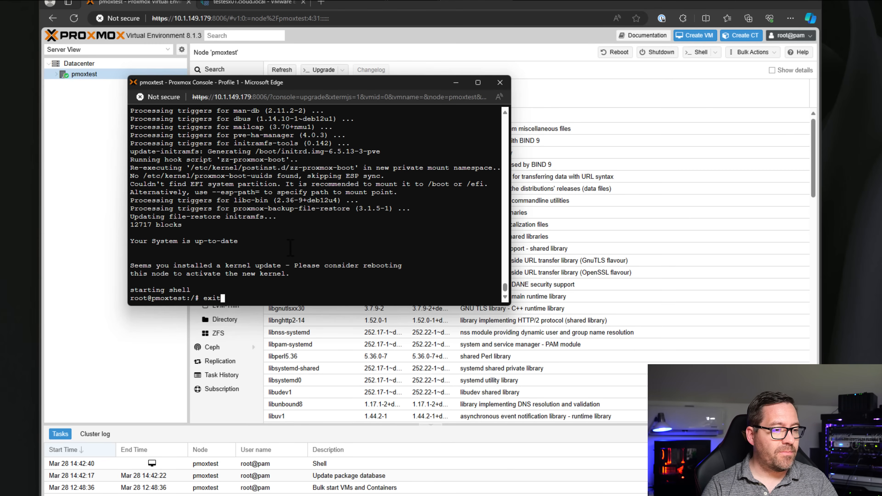
{"action": "key", "text": "Return"}
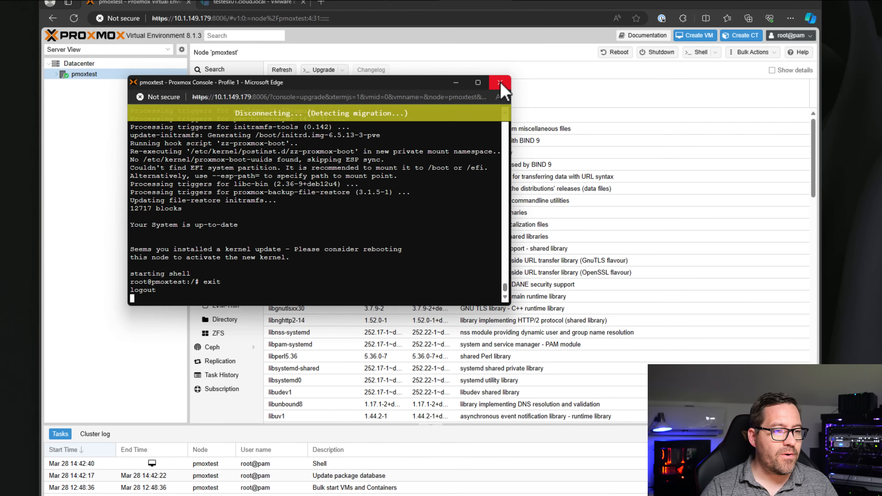
- Close the upgrade console, confirm no updates remain, and reboot pmoxtest for the new kernel
{"action": "left_click", "coordinate": [500, 83]}
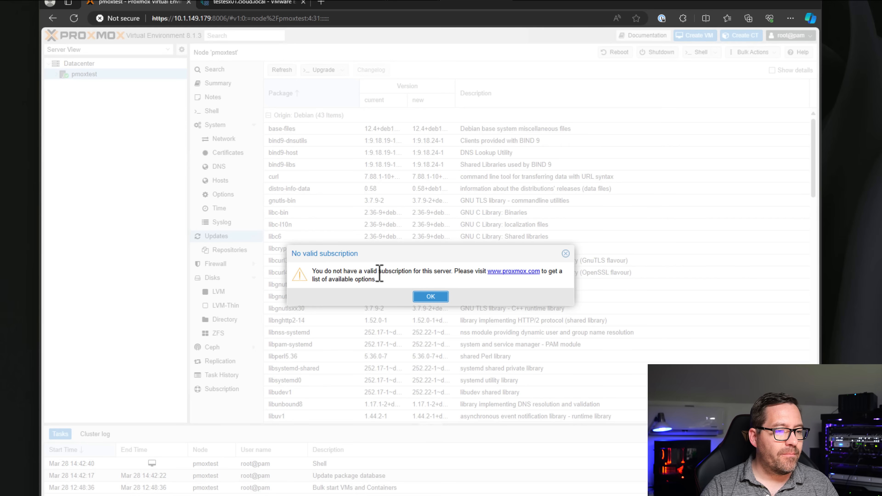
{"action": "left_click", "coordinate": [430, 297]}
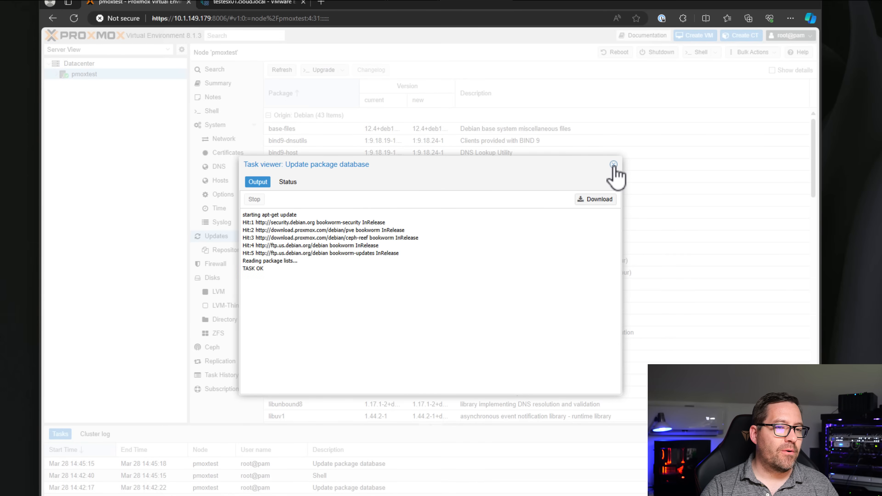
{"action": "left_click", "coordinate": [613, 163]}
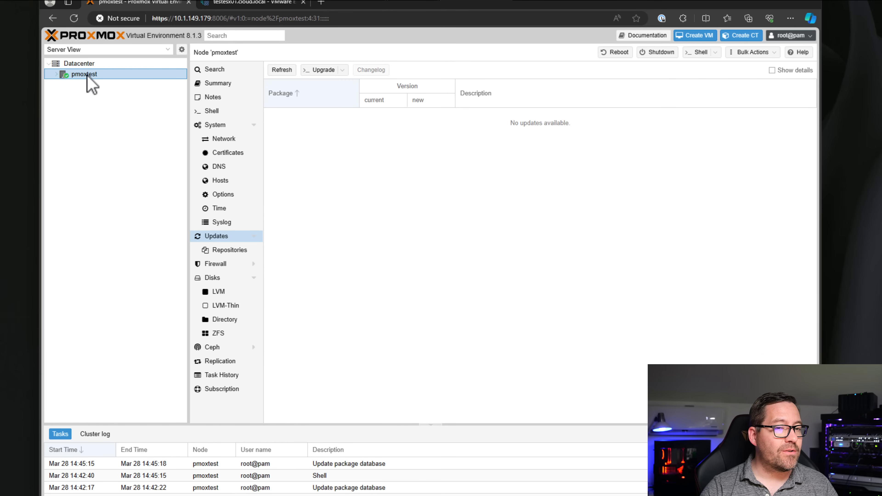
{"action": "mouse_move", "coordinate": [614, 52]}
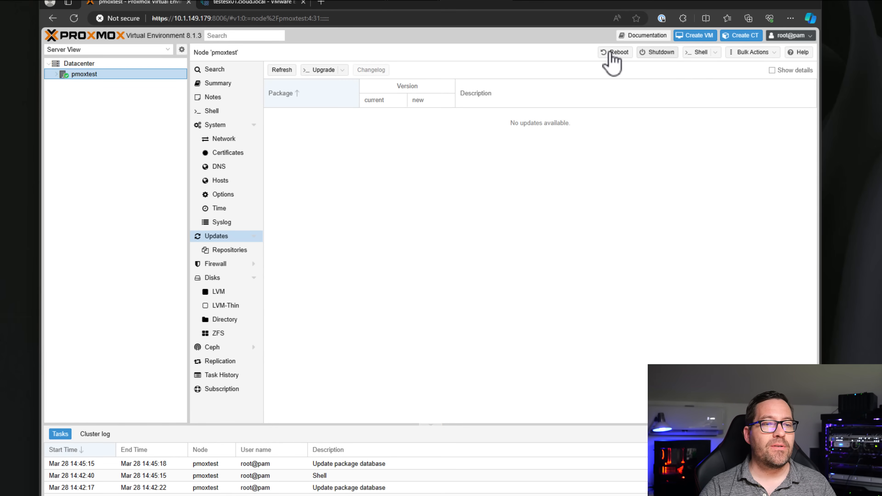
{"action": "left_click", "coordinate": [617, 52]}
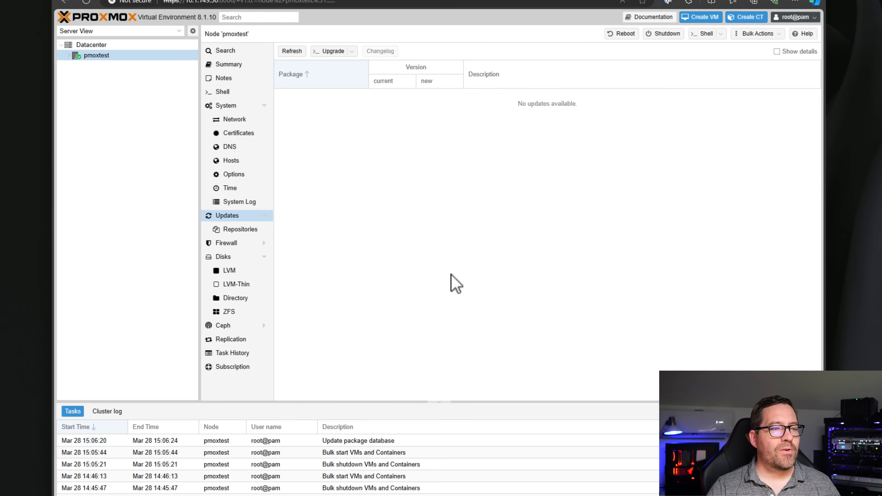
{"action": "mouse_move", "coordinate": [634, 454]}
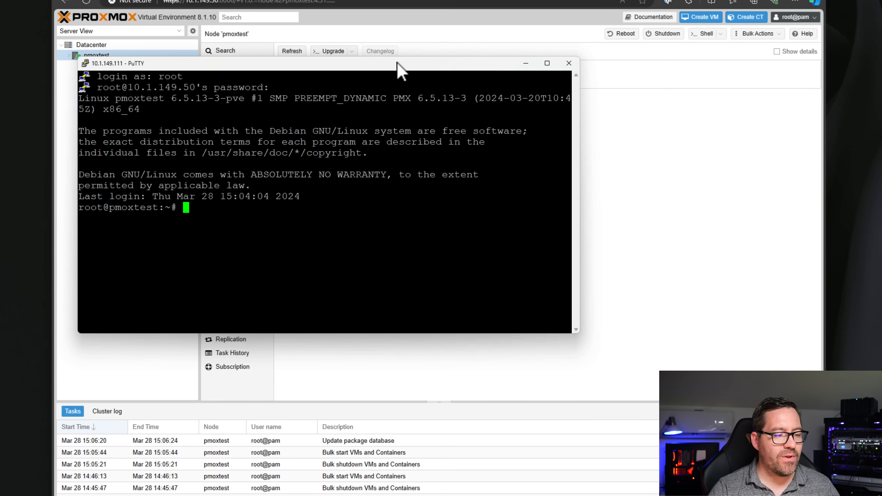
{"action": "mouse_move", "coordinate": [211, 228]}
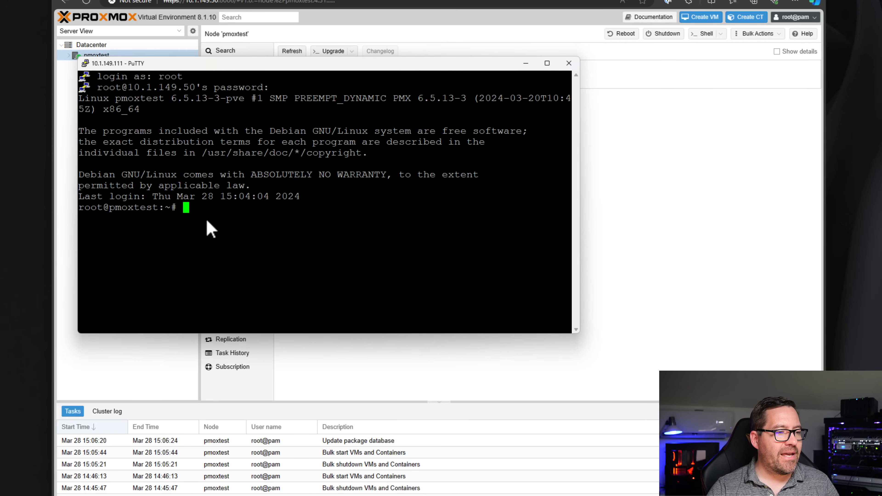
- Run apt install pve-esxi-import-tools -y in the PuTTY SSH session to pmoxtest
{"action": "type", "text": "apt install pve-esxi-import-tools -y"}
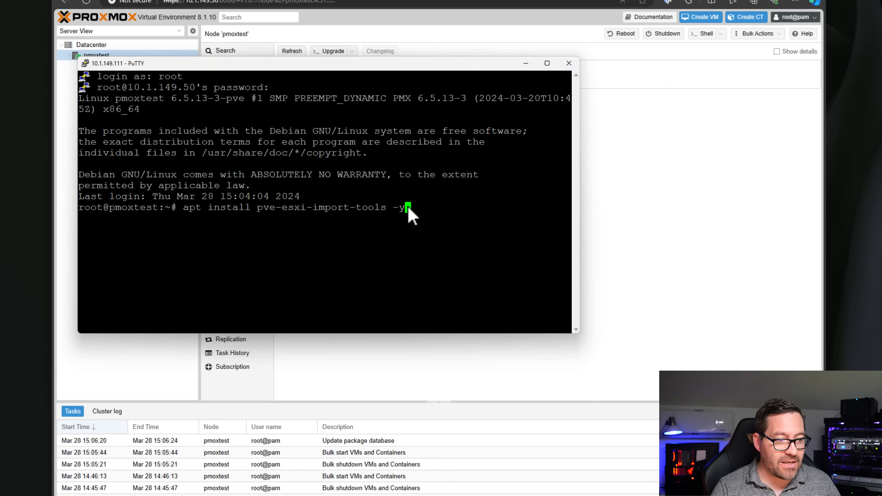
{"action": "key", "text": "Return"}
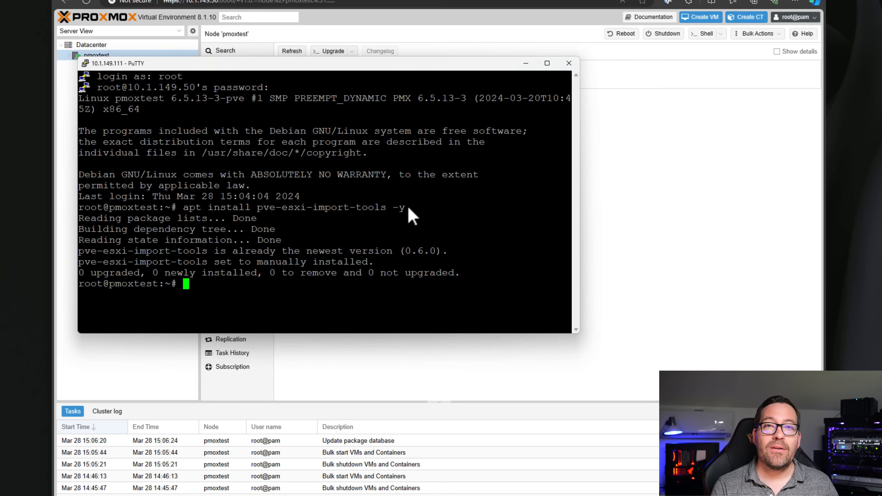
{"action": "left_click", "coordinate": [568, 62]}
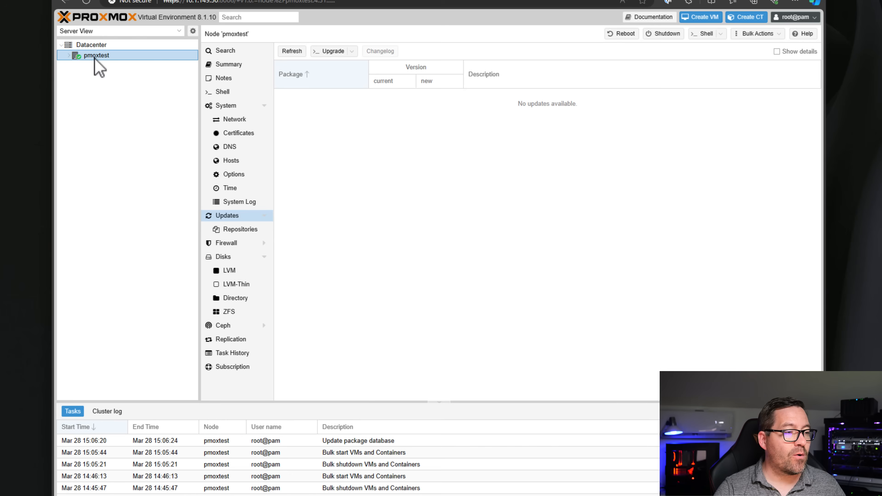
{"action": "mouse_move", "coordinate": [158, 82]}
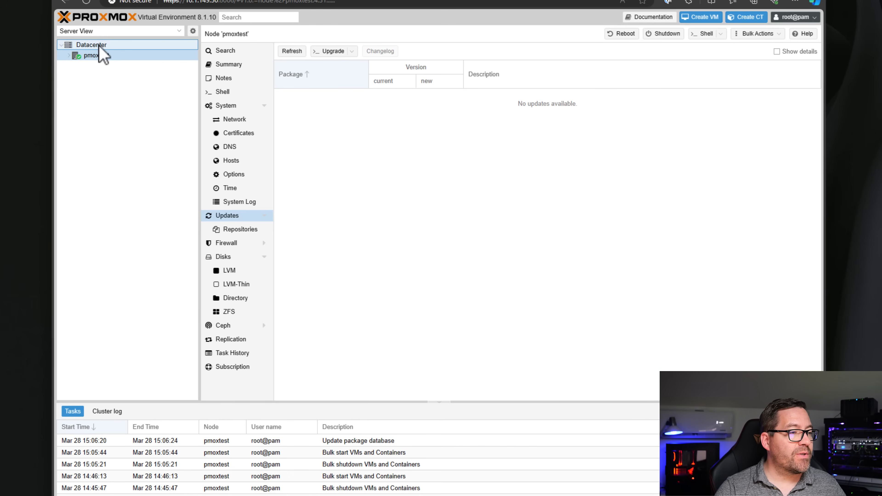
- Show the Add storage type list under Datacenter > Storage
{"action": "left_click", "coordinate": [90, 45]}
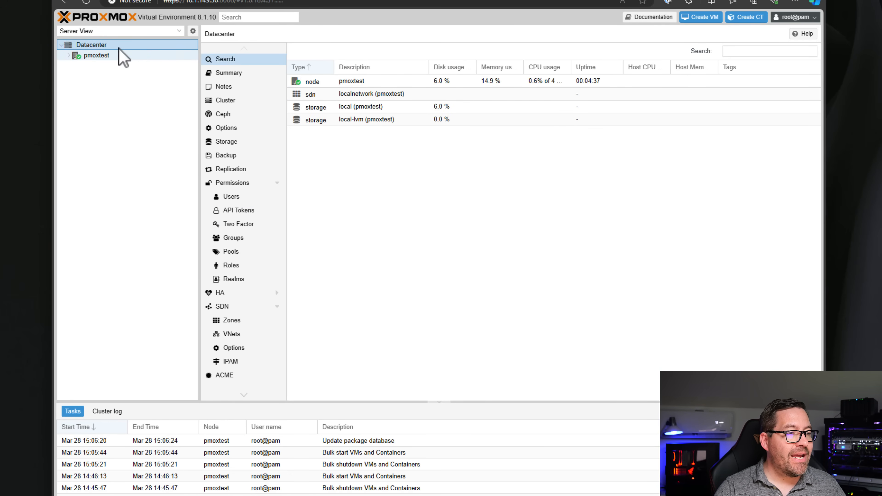
{"action": "left_click", "coordinate": [226, 141]}
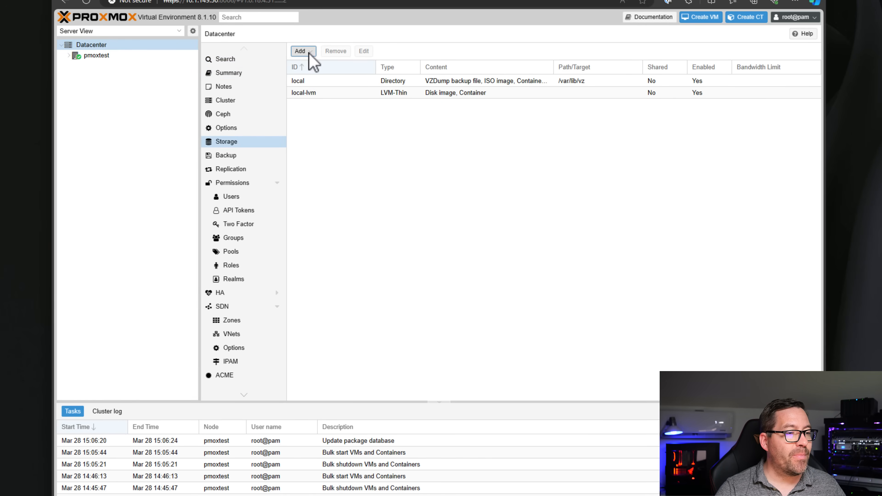
{"action": "left_click", "coordinate": [299, 51]}
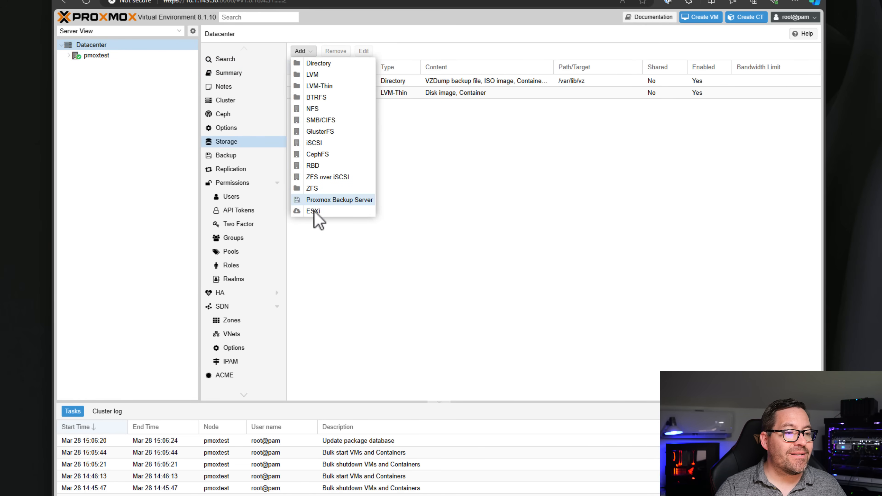
{"action": "mouse_move", "coordinate": [313, 211]}
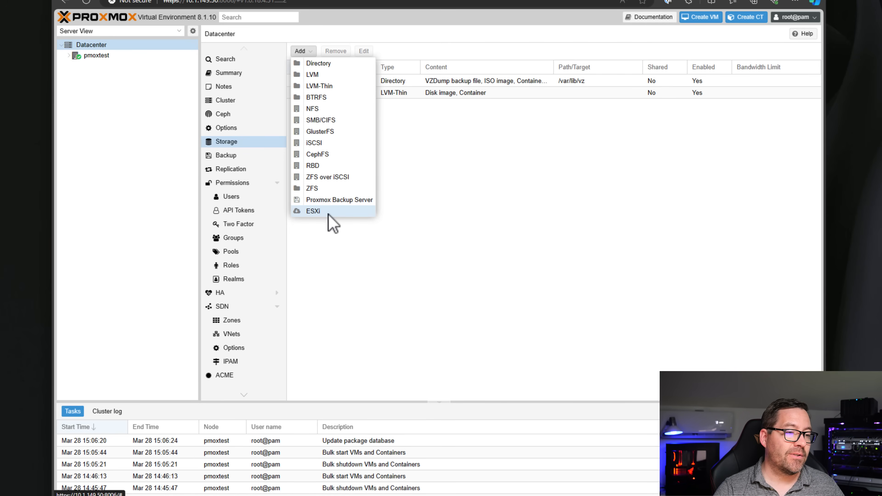
- Add ESXi storage esxtest for server 10.1.10.52 as root with password, skipping certificate verification
{"action": "left_click", "coordinate": [313, 211]}
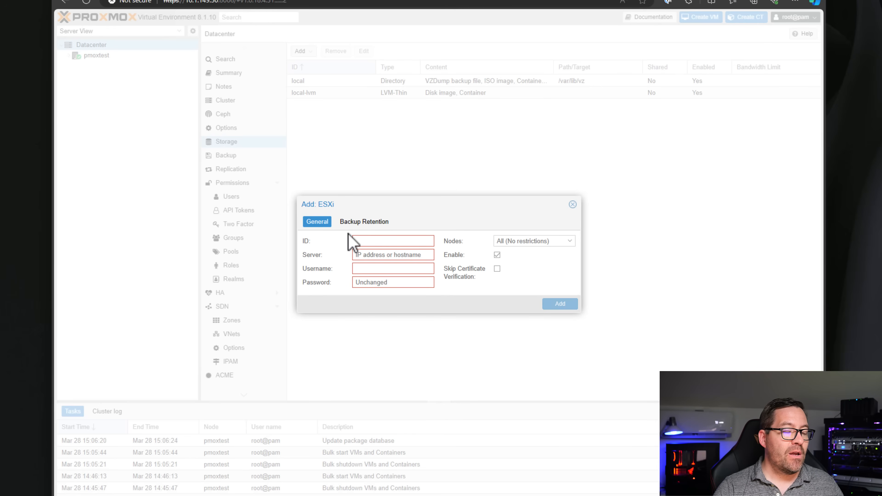
{"action": "type", "text": "es"}
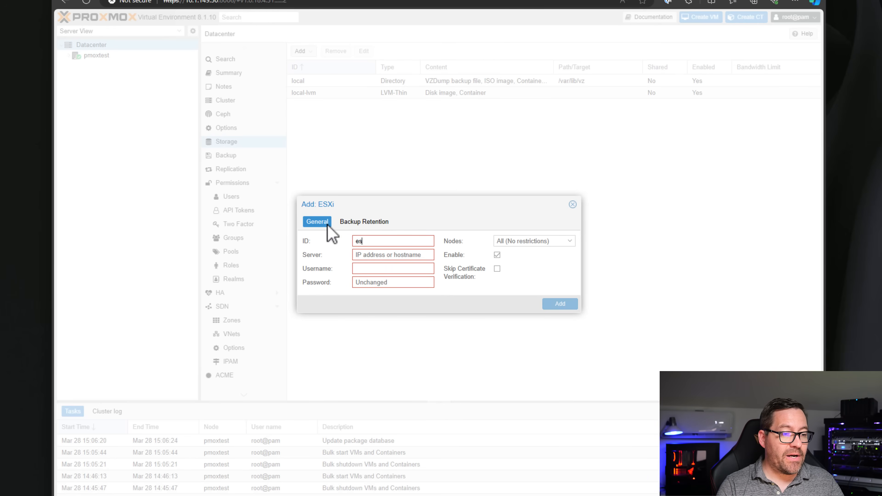
{"action": "type", "text": "xtest"}
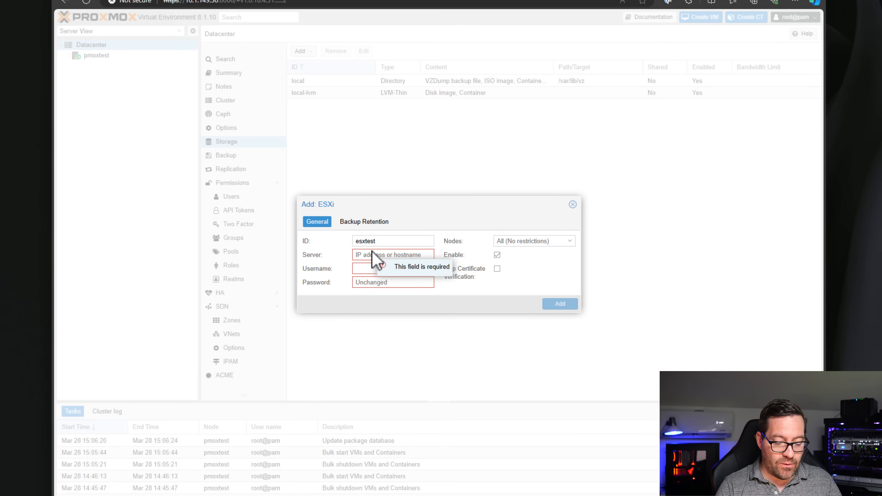
{"action": "type", "text": "10.1.10.52"}
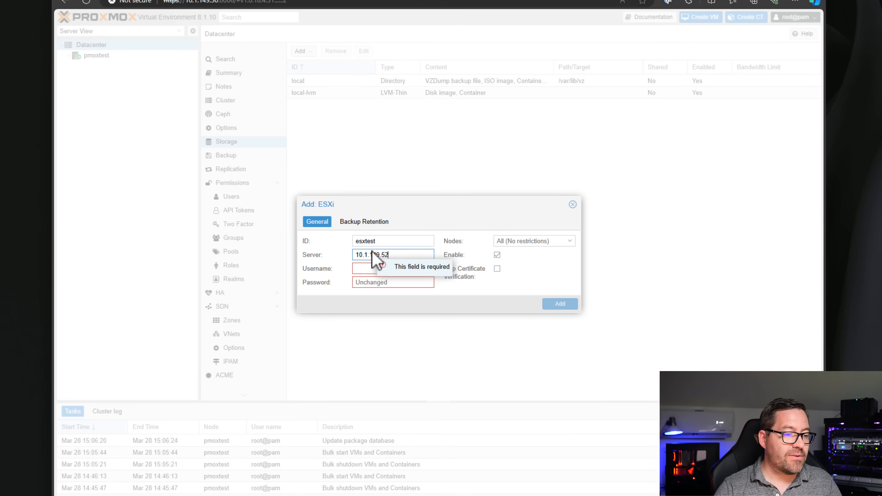
{"action": "type", "text": "root"}
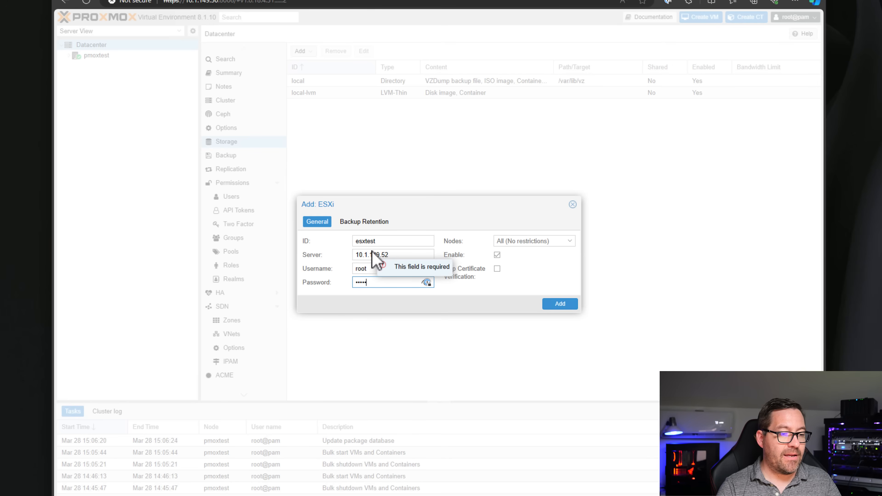
{"action": "type", "text": "password"}
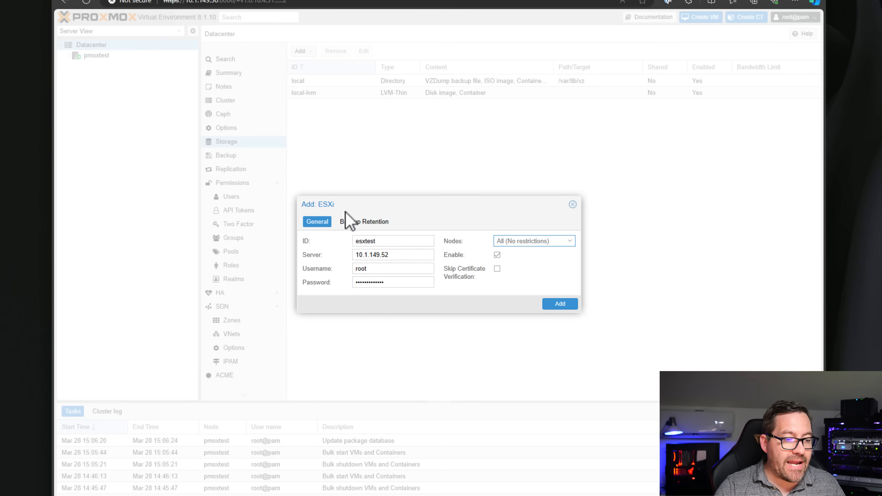
{"action": "mouse_move", "coordinate": [499, 280]}
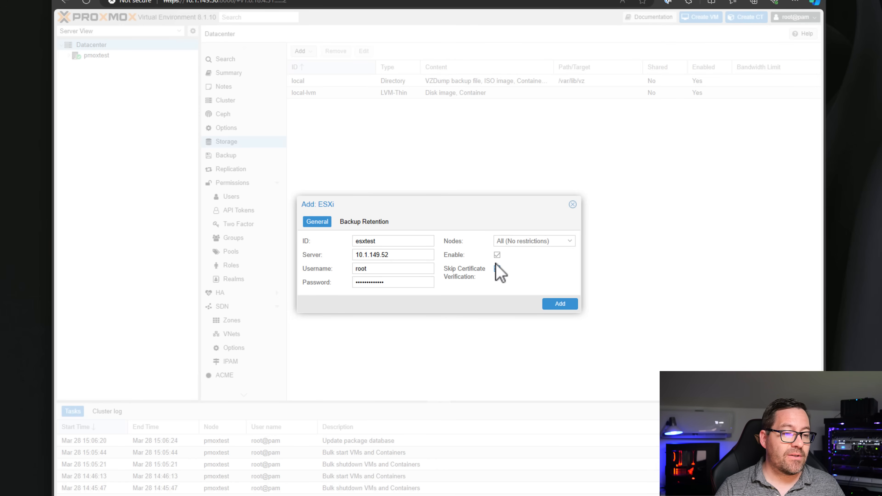
{"action": "left_click", "coordinate": [497, 269]}
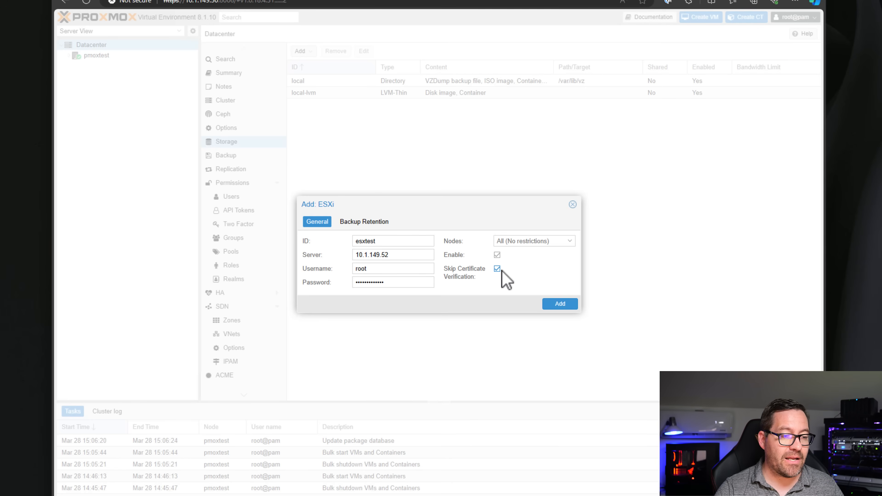
{"action": "mouse_move", "coordinate": [560, 304]}
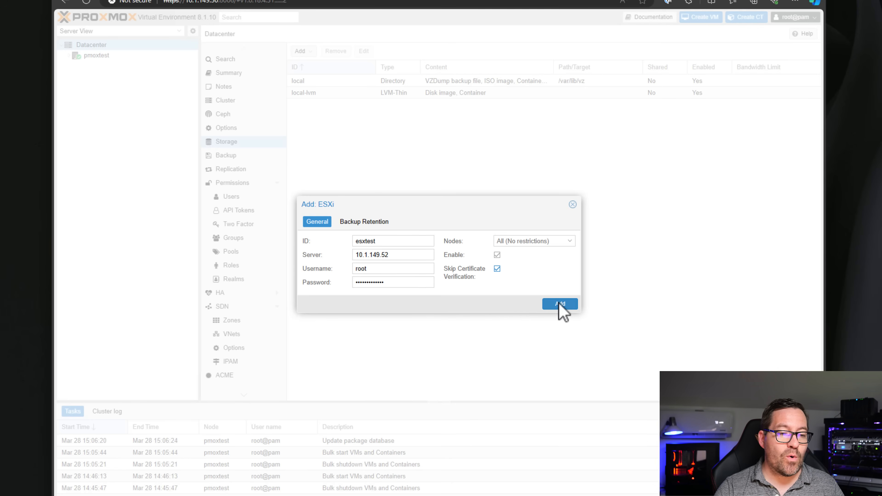
{"action": "left_click", "coordinate": [559, 304]}
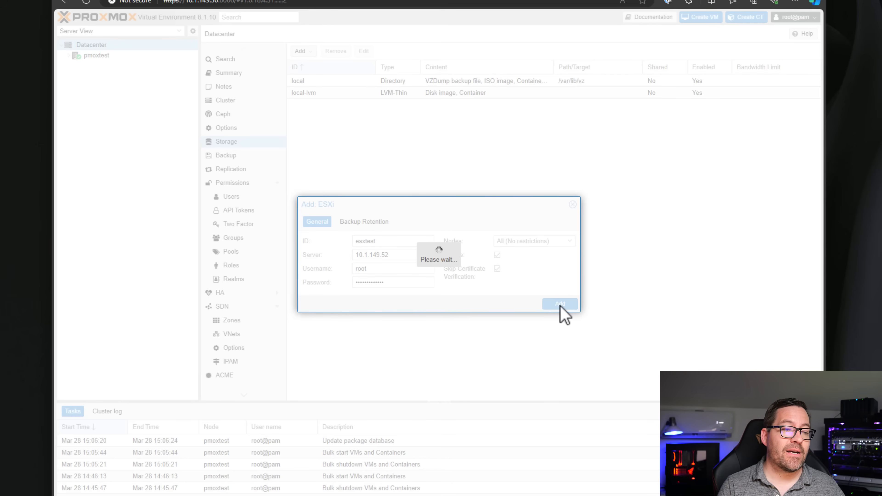
- Select the new esxtest storage and expand pmoxtest to show it beside local and local-lvm
{"action": "left_click", "coordinate": [559, 304]}
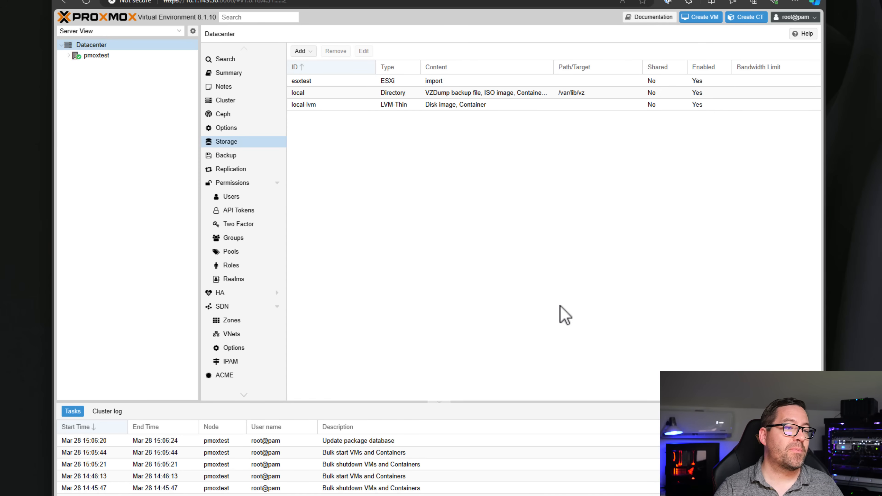
{"action": "mouse_move", "coordinate": [315, 90]}
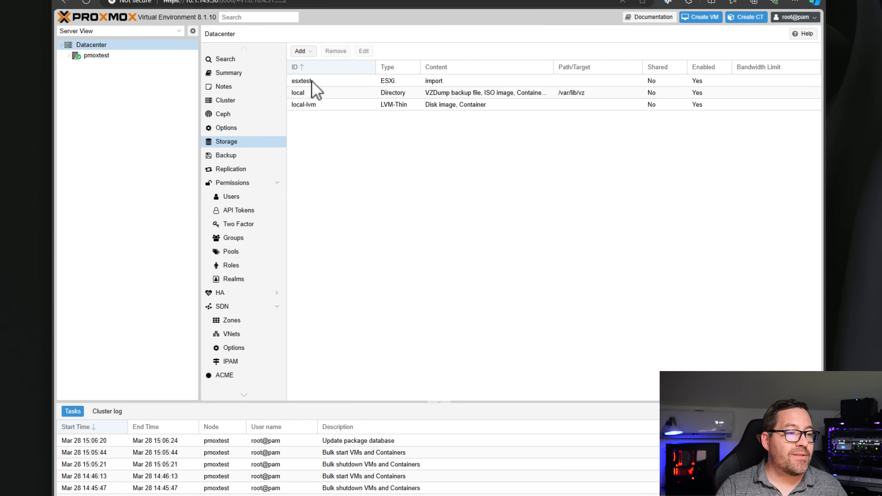
{"action": "left_click", "coordinate": [302, 80]}
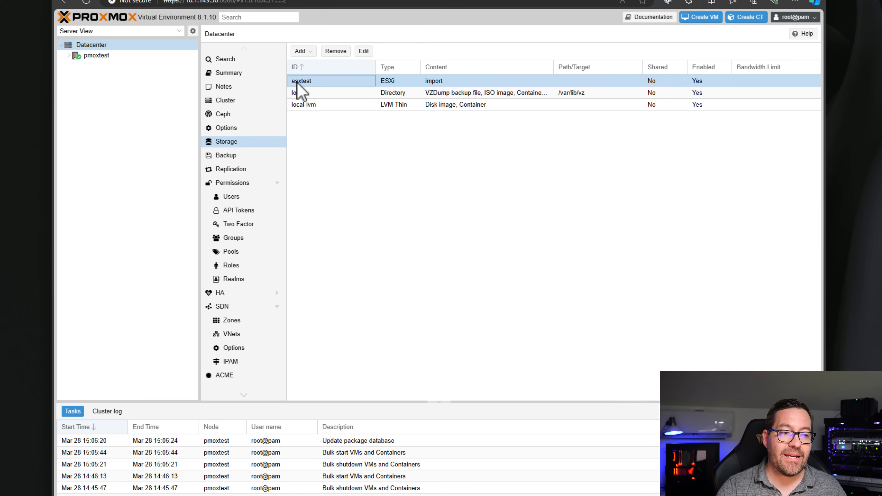
{"action": "mouse_move", "coordinate": [181, 60]}
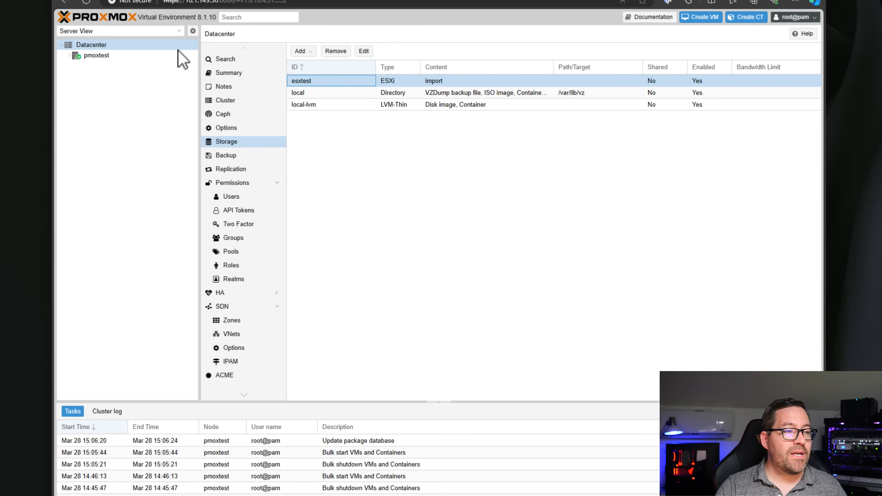
{"action": "left_click", "coordinate": [72, 56]}
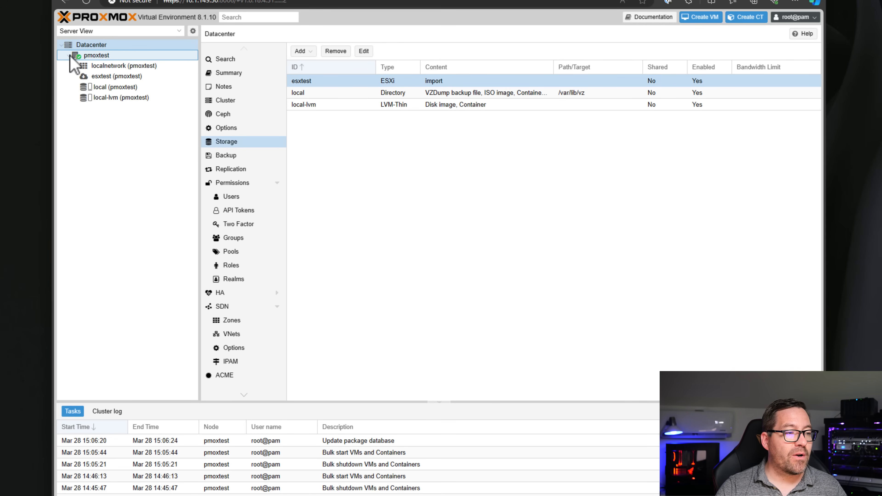
{"action": "mouse_move", "coordinate": [100, 59]}
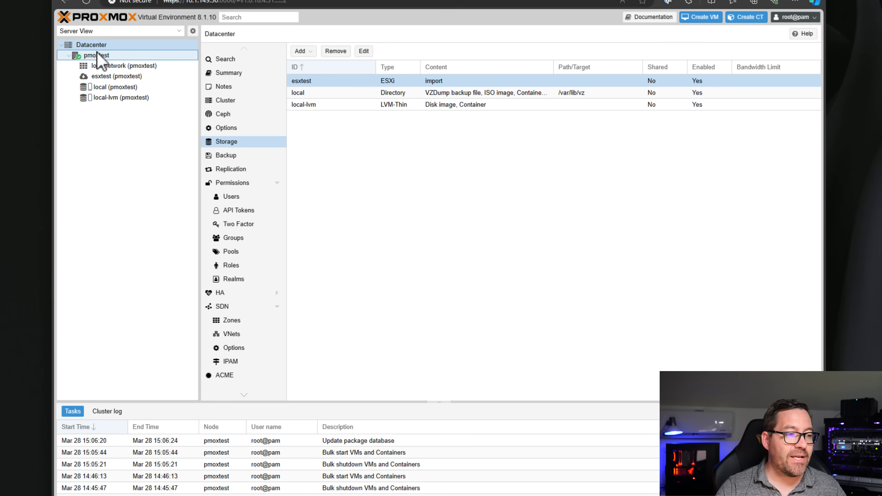
{"action": "mouse_move", "coordinate": [104, 79]}
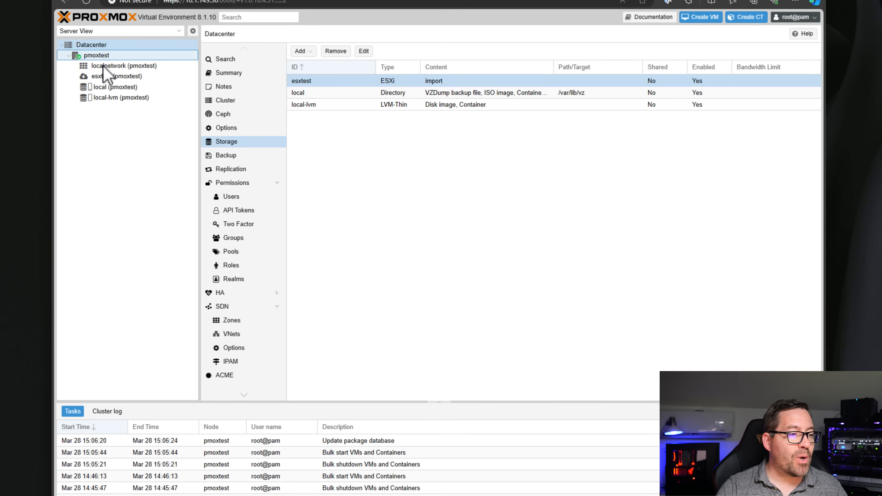
{"action": "mouse_move", "coordinate": [116, 76]}
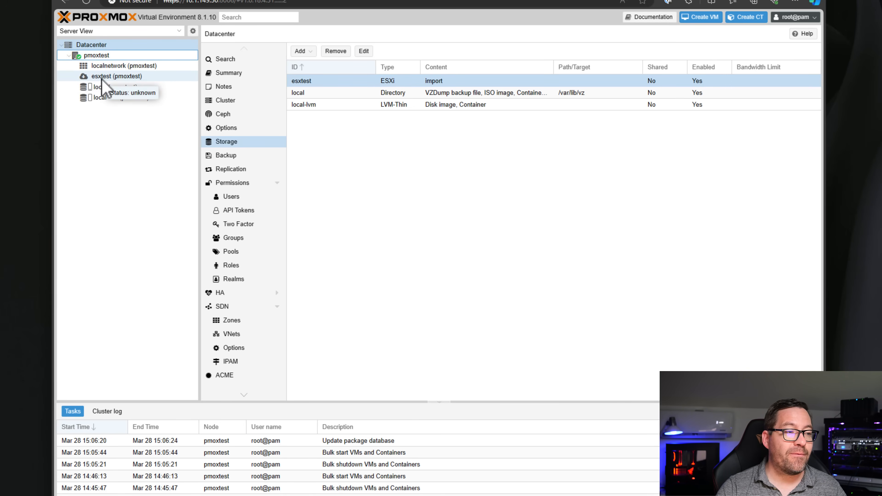
{"action": "mouse_move", "coordinate": [104, 88]}
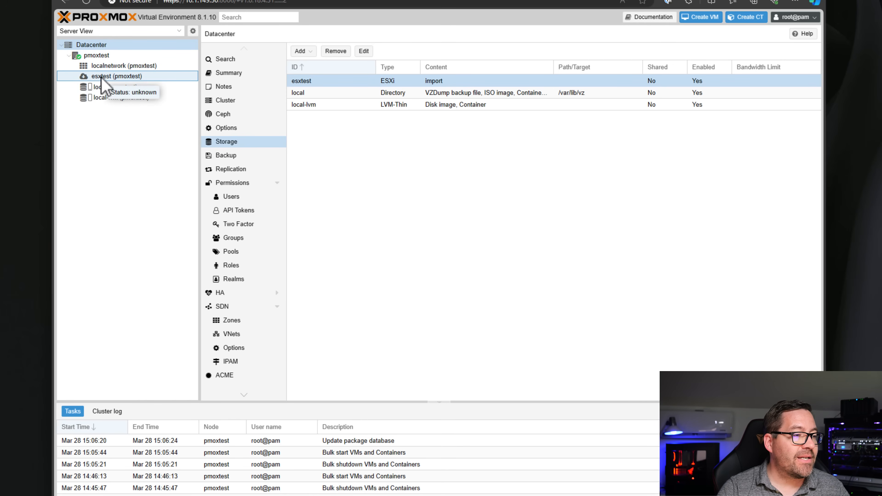
- Show the esxtest storage's Virtual Guests list of importable ESXi vmx files
{"action": "left_click", "coordinate": [116, 76]}
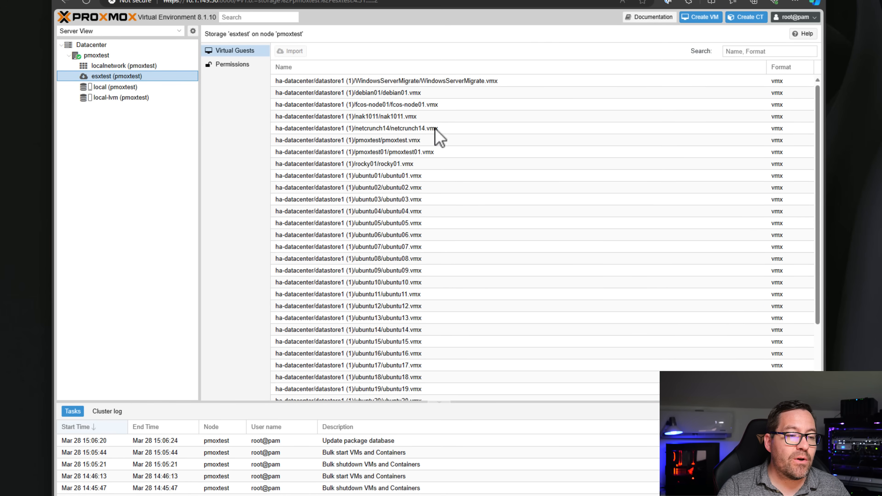
{"action": "mouse_move", "coordinate": [317, 194]}
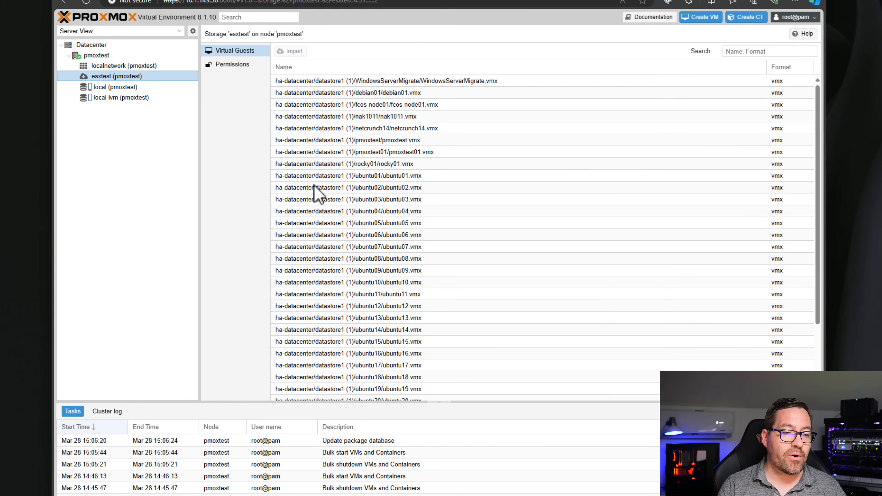
{"action": "mouse_move", "coordinate": [402, 171]}
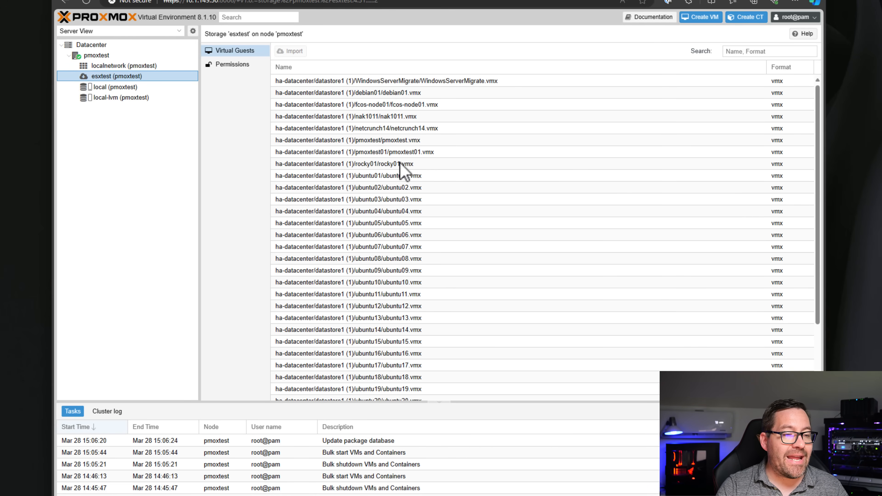
{"action": "scroll", "scroll_direction": "down", "scroll_amount": 3}
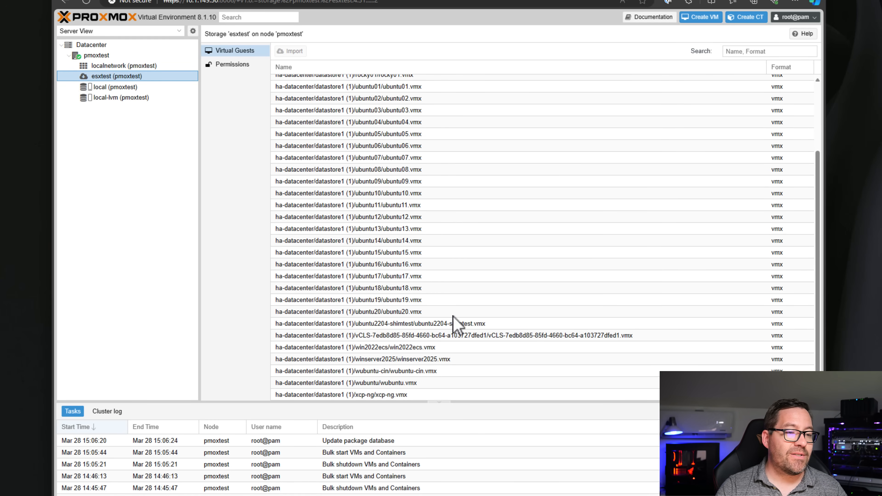
{"action": "mouse_move", "coordinate": [427, 233]}
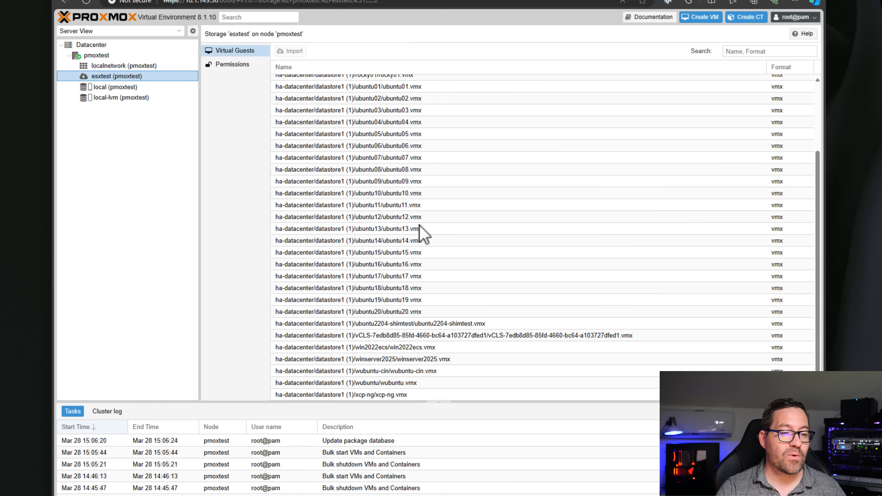
{"action": "mouse_move", "coordinate": [406, 203]}
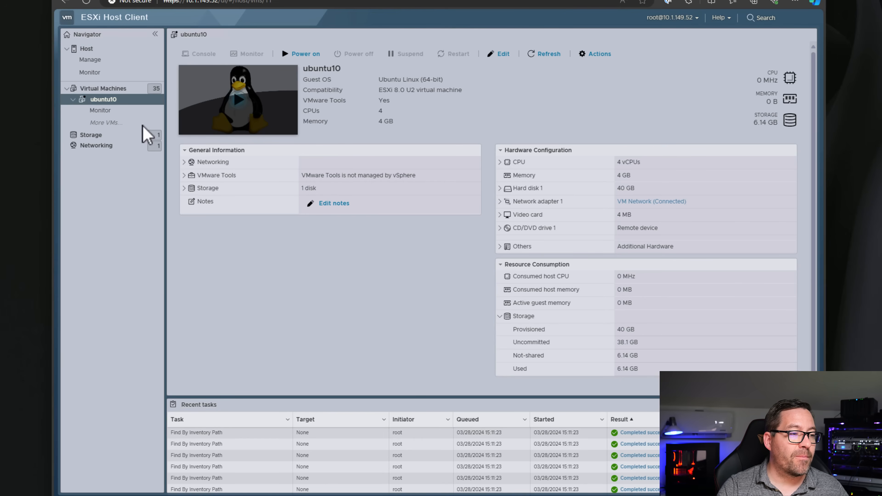
- List the ESXi host's 35 VMs and select ubuntu10 (4 CPUs, 4 GB memory)
{"action": "left_click", "coordinate": [104, 88]}
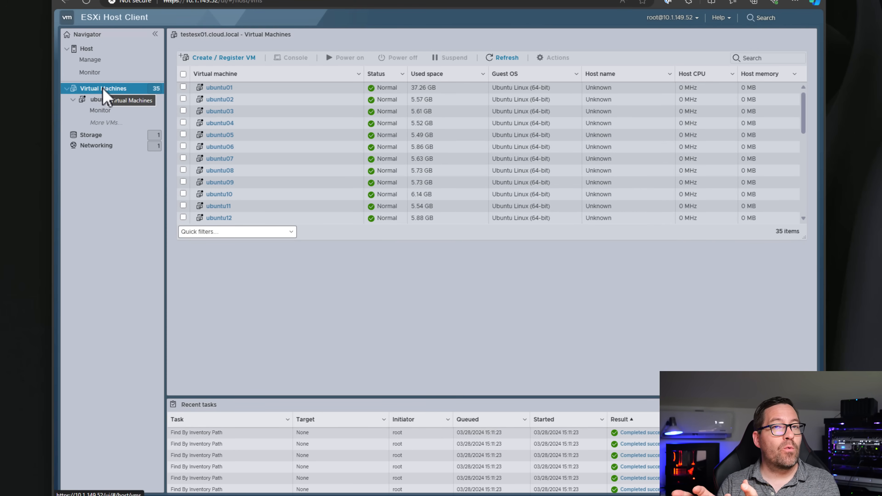
{"action": "mouse_move", "coordinate": [45, 100]}
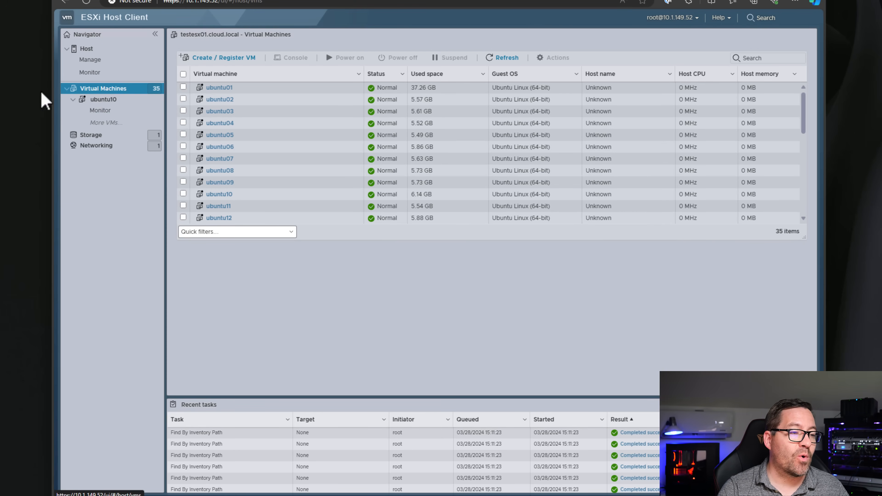
{"action": "mouse_move", "coordinate": [242, 210]}
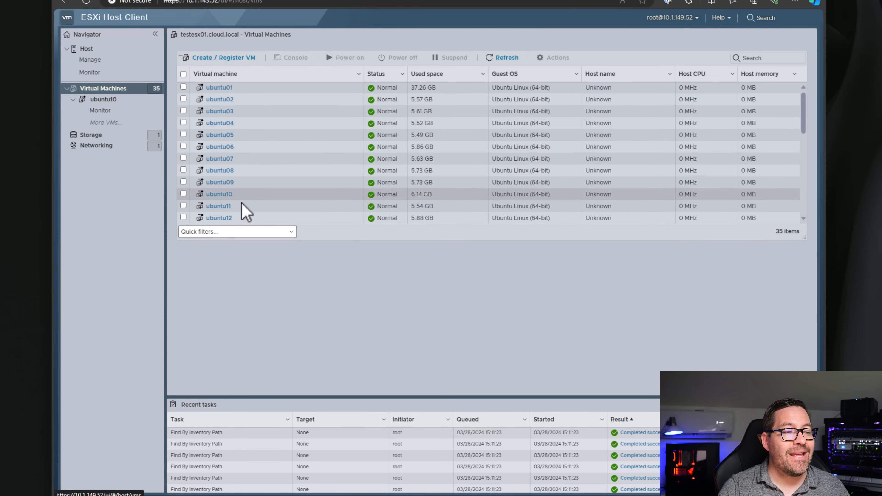
{"action": "left_click", "coordinate": [219, 194]}
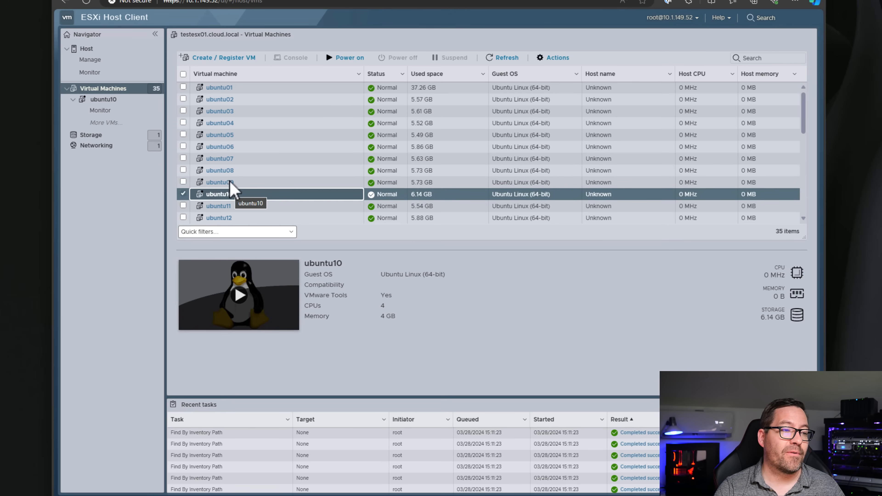
{"action": "mouse_move", "coordinate": [218, 123]}
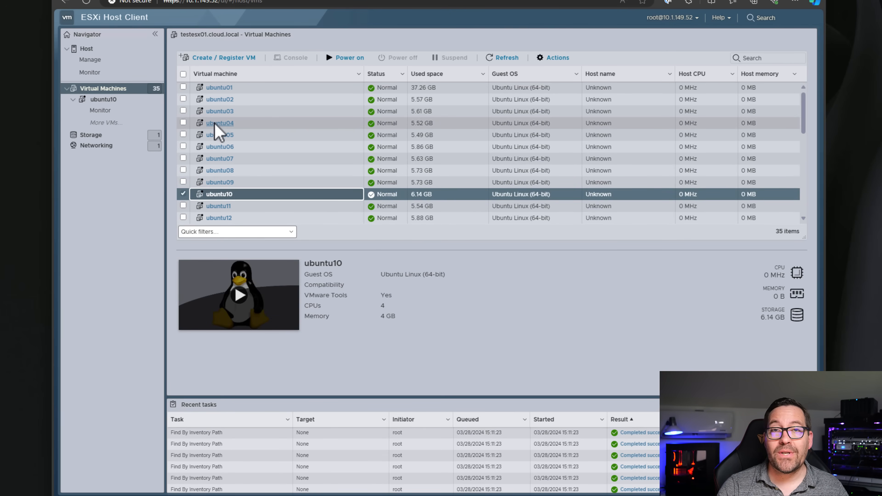
{"action": "mouse_move", "coordinate": [219, 123]}
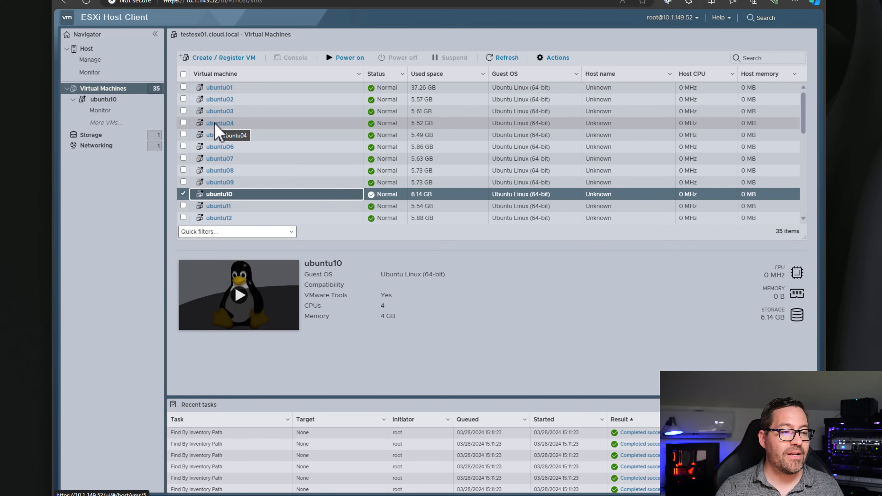
{"action": "mouse_move", "coordinate": [223, 203]}
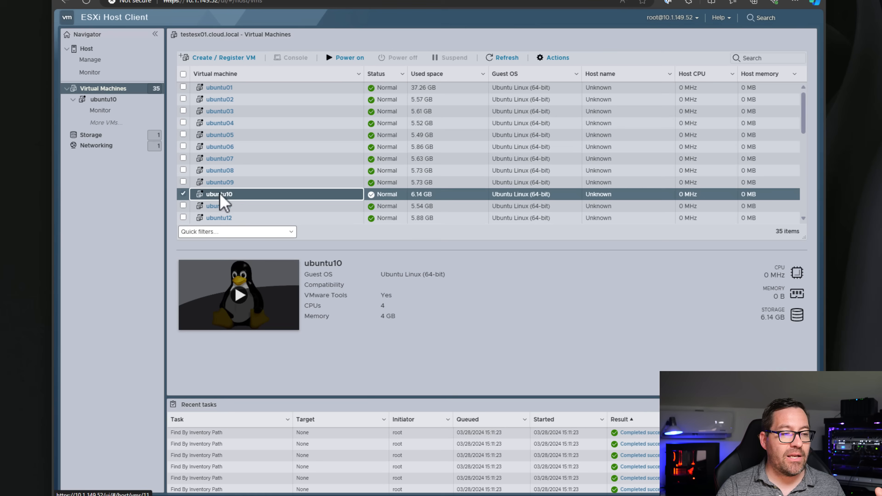
{"action": "mouse_move", "coordinate": [220, 194]}
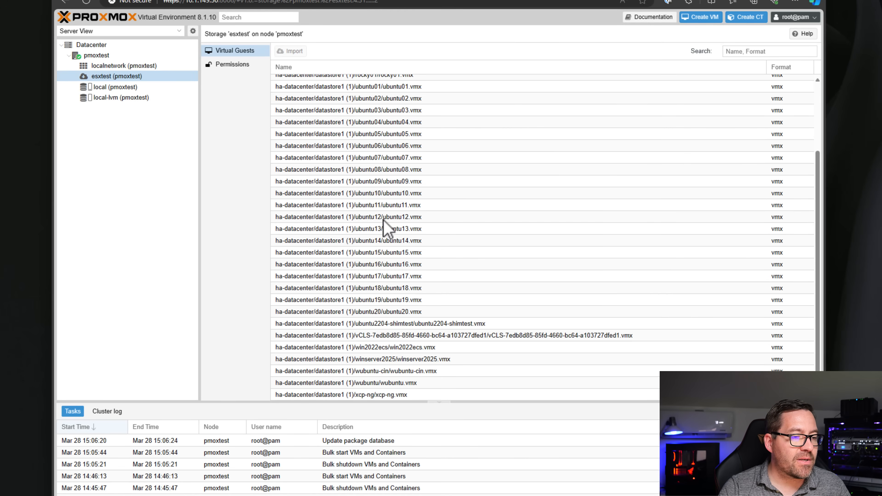
- Start the import of ubuntu10.vmx, prefilled as VM 100 with 4 sockets and 4096 MiB
{"action": "left_click", "coordinate": [348, 193]}
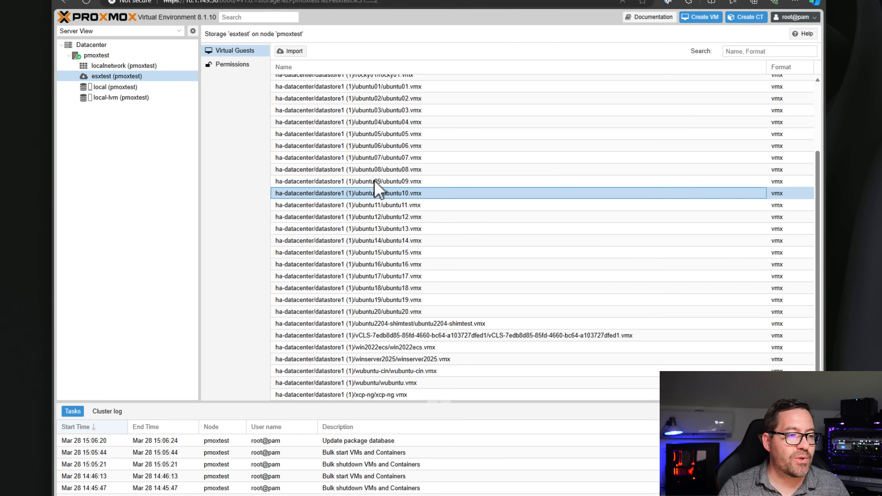
{"action": "mouse_move", "coordinate": [386, 203]}
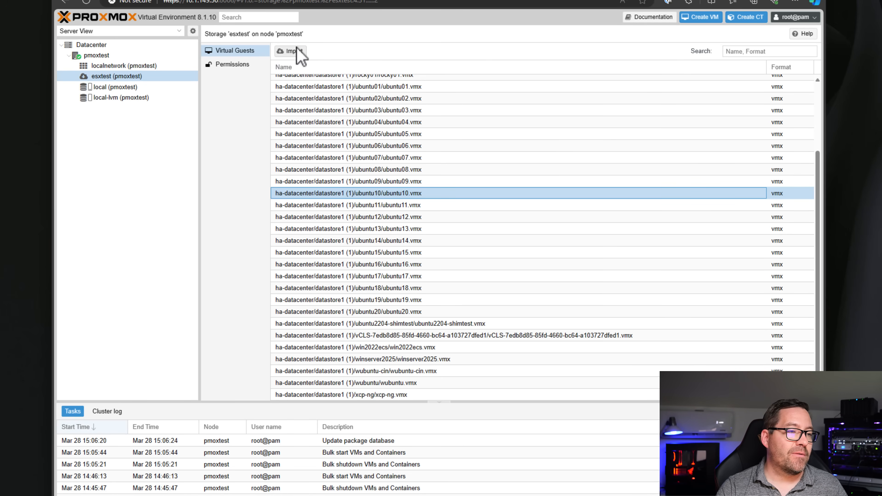
{"action": "left_click", "coordinate": [291, 51]}
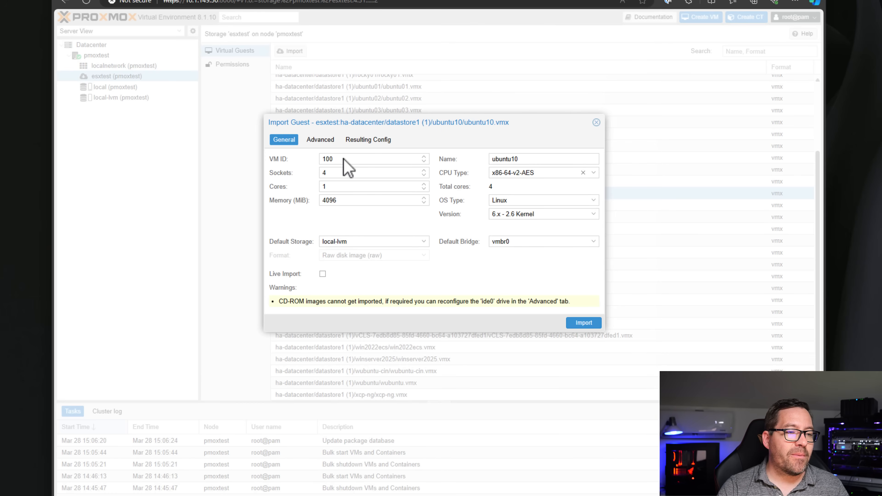
{"action": "left_click", "coordinate": [371, 159]}
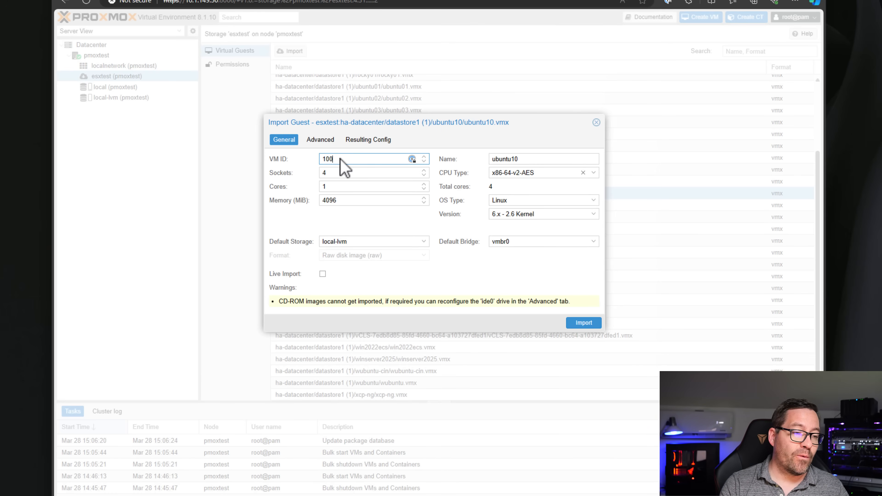
{"action": "mouse_move", "coordinate": [335, 183]}
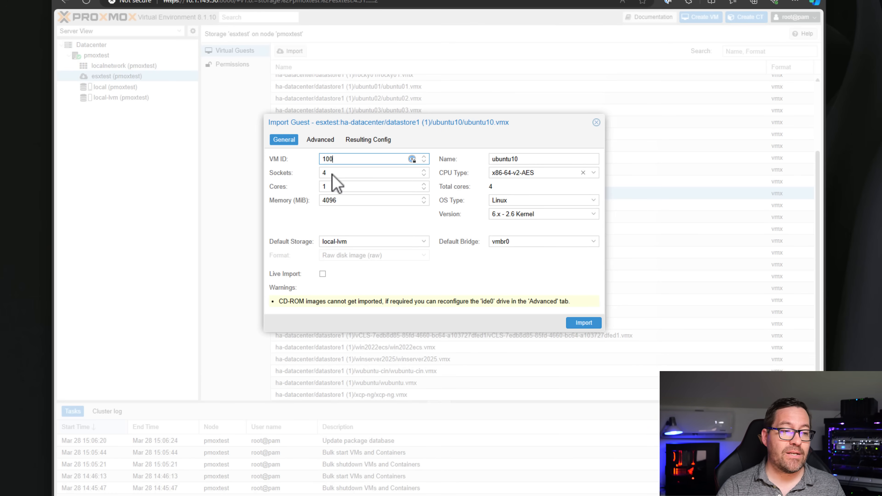
{"action": "mouse_move", "coordinate": [332, 194]}
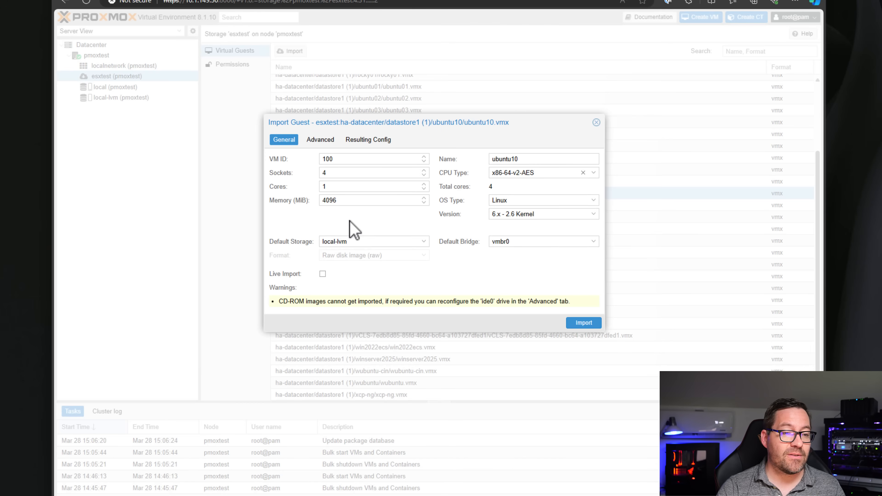
{"action": "mouse_move", "coordinate": [505, 183]}
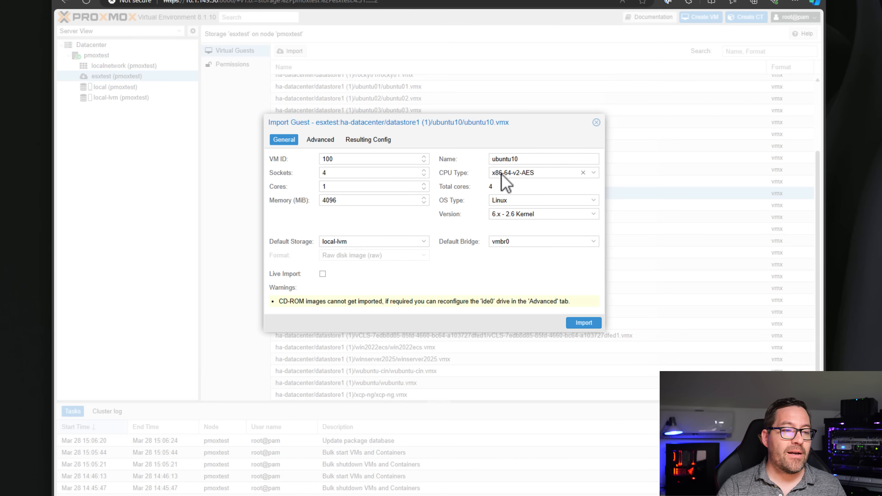
{"action": "mouse_move", "coordinate": [528, 168]}
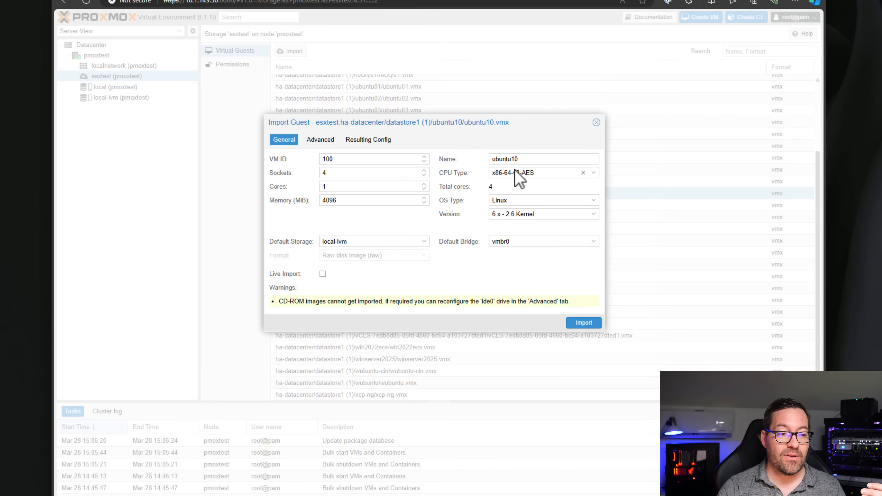
{"action": "mouse_move", "coordinate": [509, 180]}
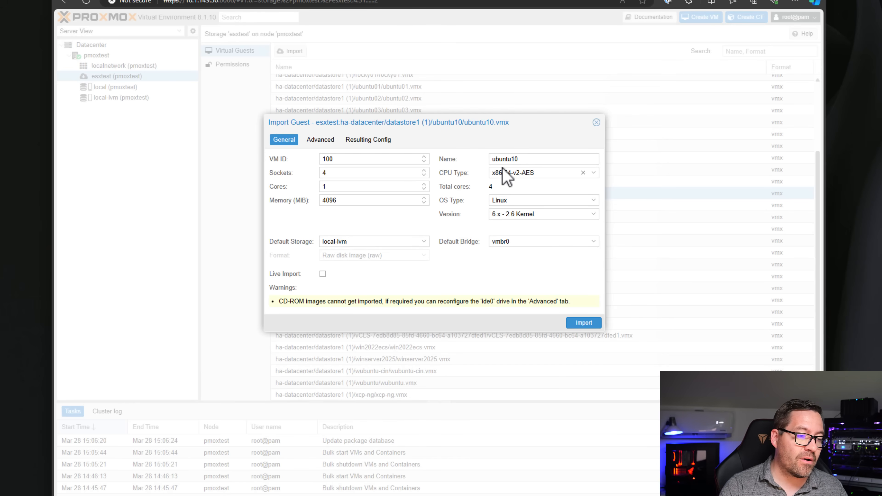
{"action": "mouse_move", "coordinate": [342, 291]}
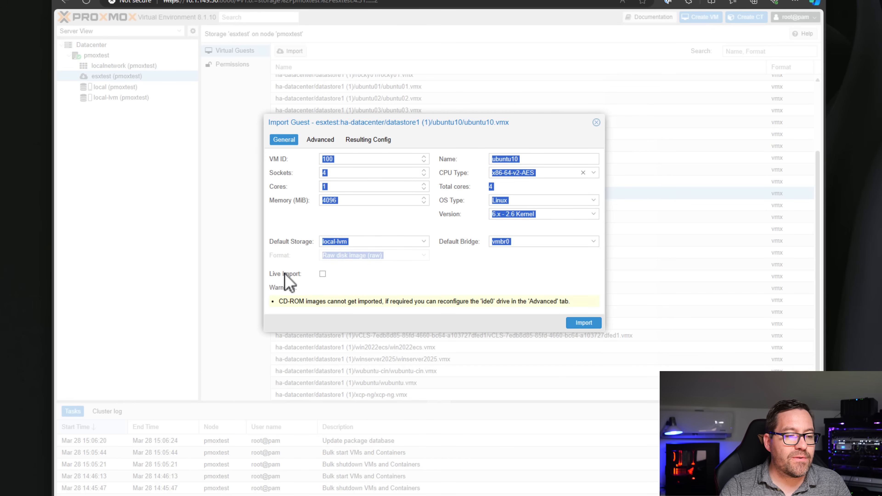
{"action": "left_click", "coordinate": [322, 273]}
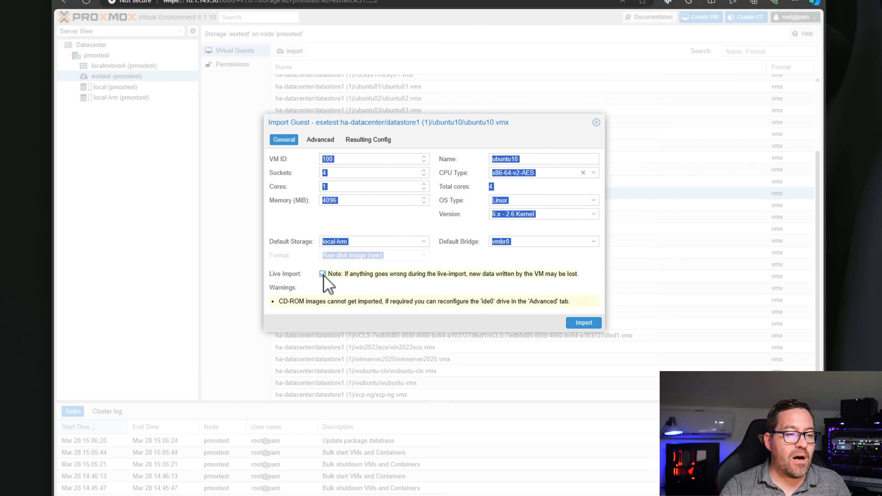
{"action": "mouse_move", "coordinate": [343, 282]}
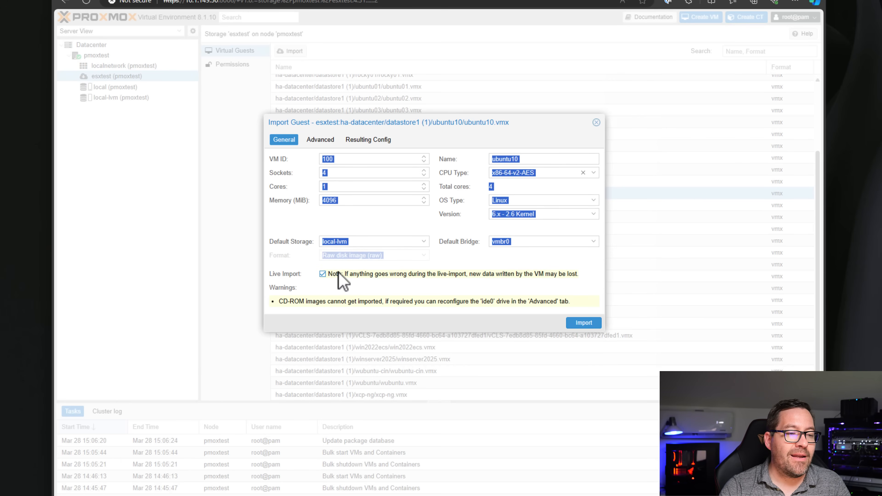
{"action": "left_click", "coordinate": [322, 274]}
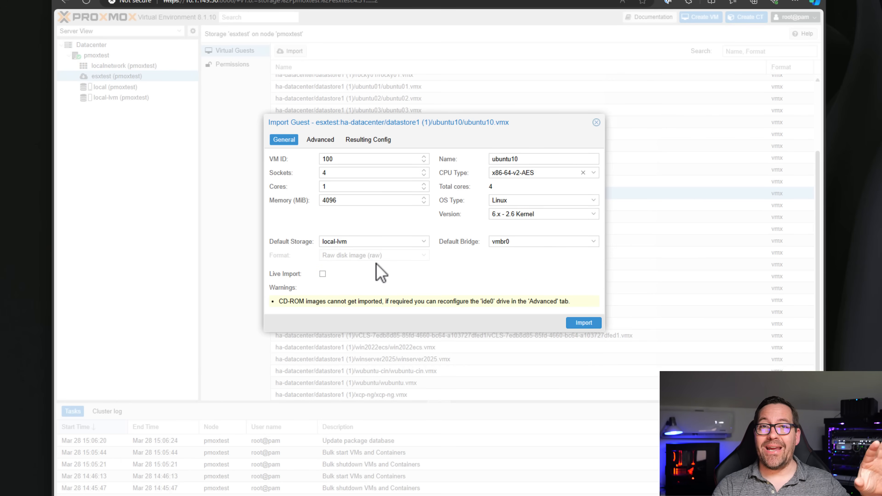
{"action": "mouse_move", "coordinate": [374, 274]}
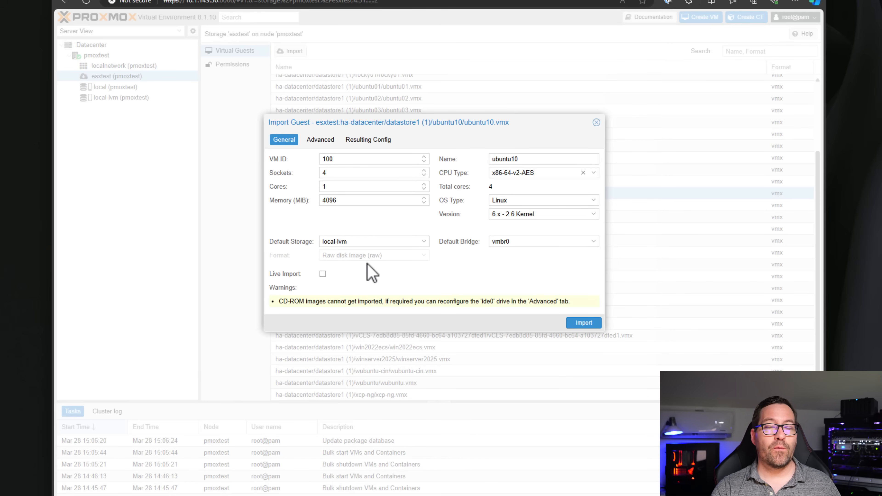
{"action": "mouse_move", "coordinate": [365, 275]}
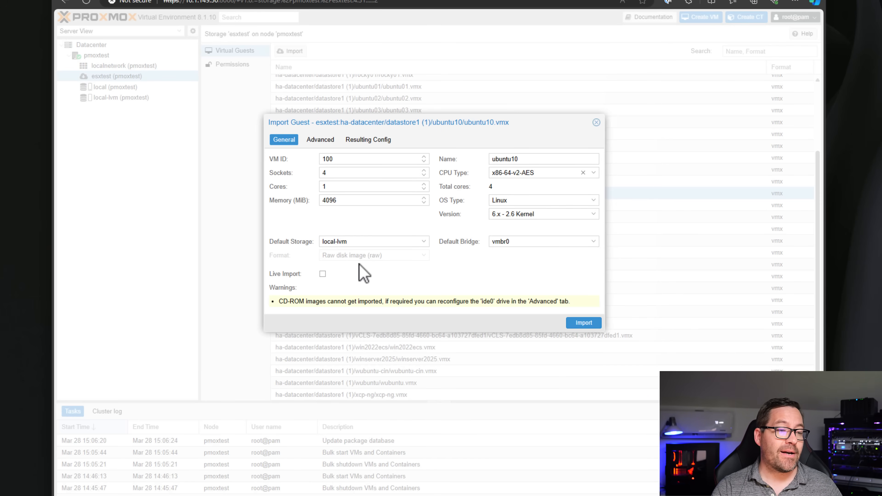
{"action": "mouse_move", "coordinate": [348, 284]}
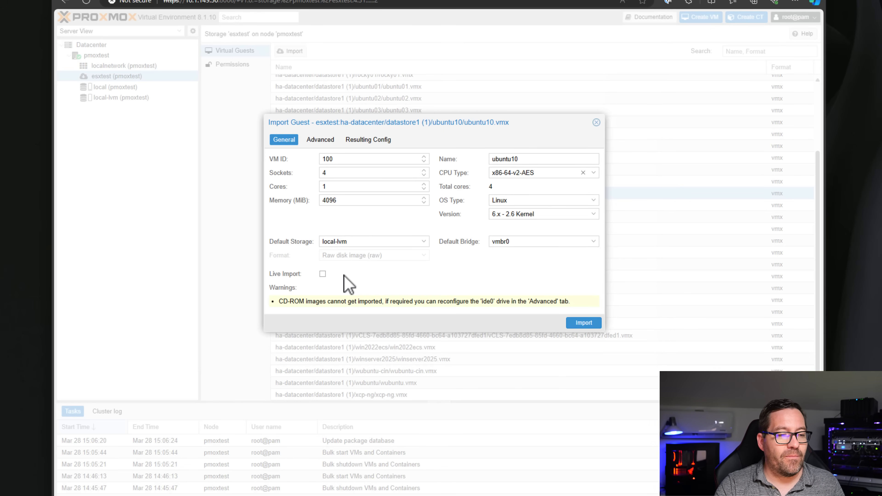
{"action": "mouse_move", "coordinate": [331, 258]}
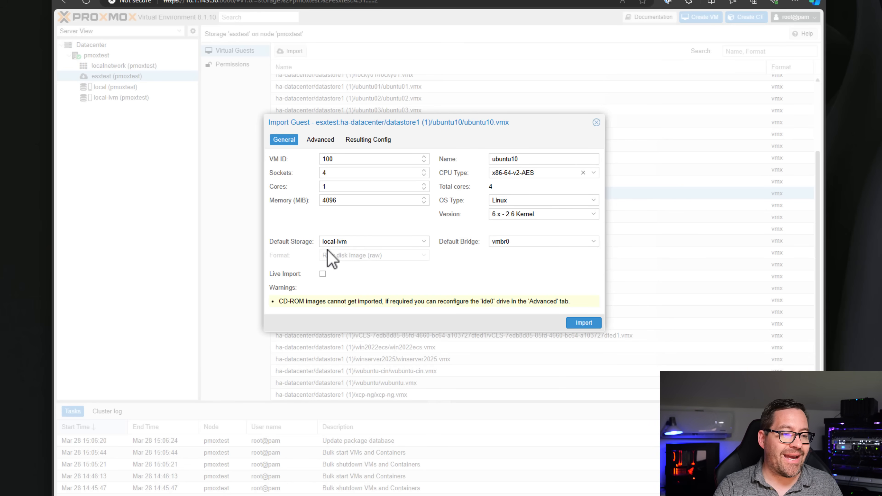
{"action": "mouse_move", "coordinate": [326, 145]}
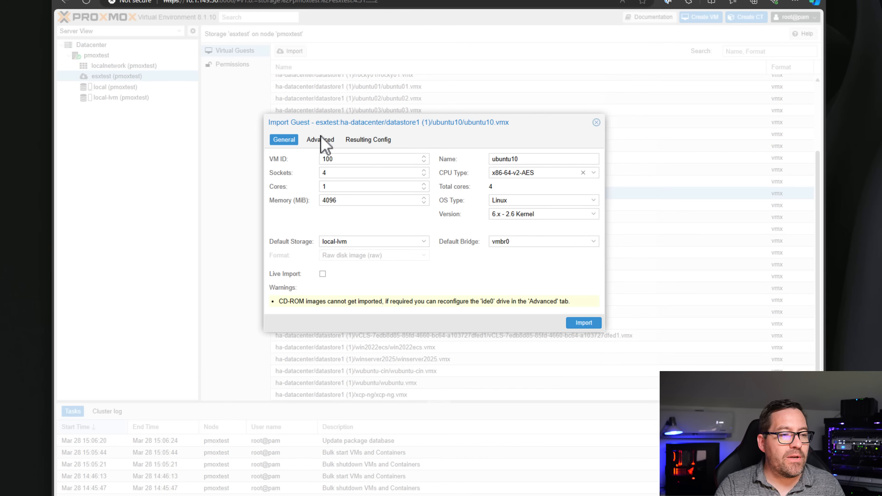
- Change the import's SCSI controller from VMware PVSCSI to VirtIO SCSI under Advanced
{"action": "left_click", "coordinate": [320, 139]}
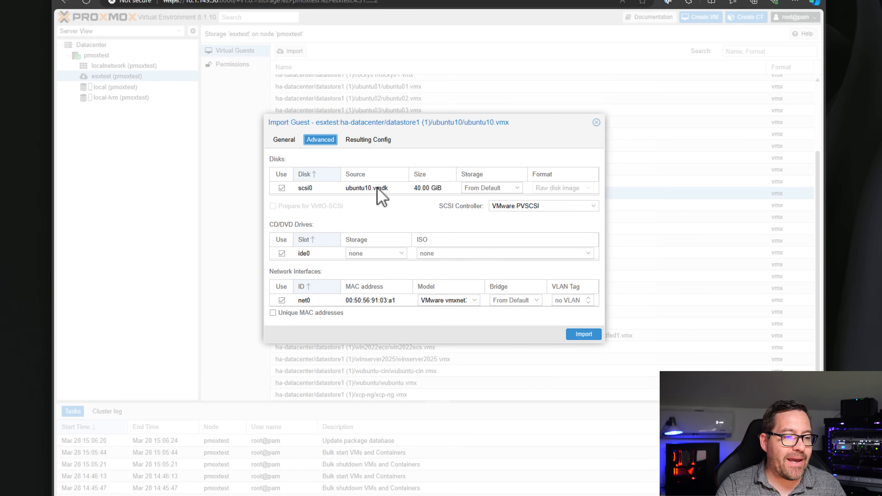
{"action": "mouse_move", "coordinate": [574, 214]}
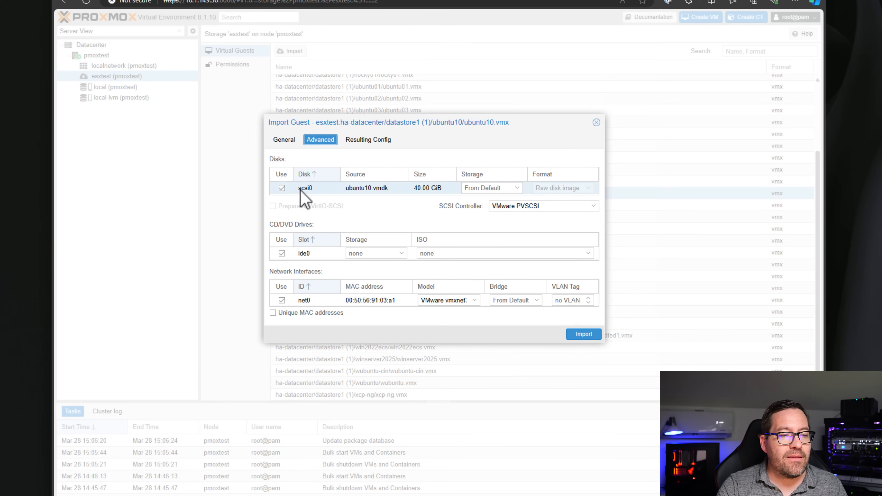
{"action": "mouse_move", "coordinate": [460, 193]}
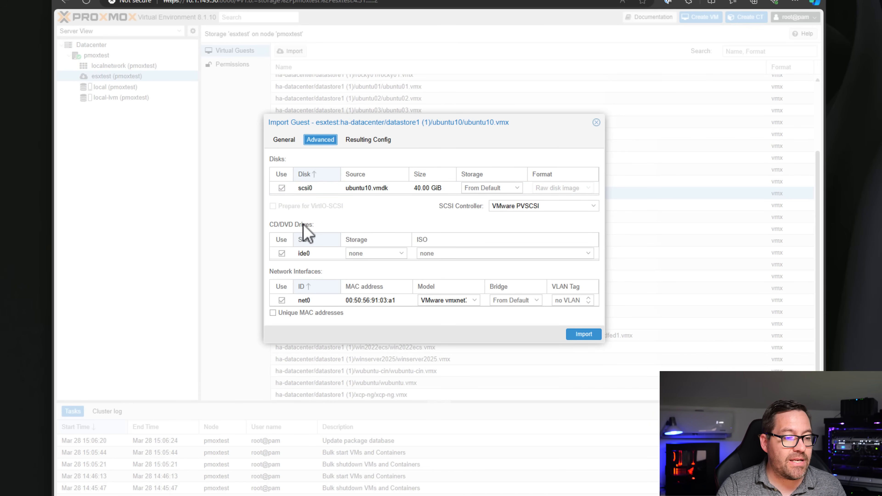
{"action": "mouse_move", "coordinate": [538, 235]}
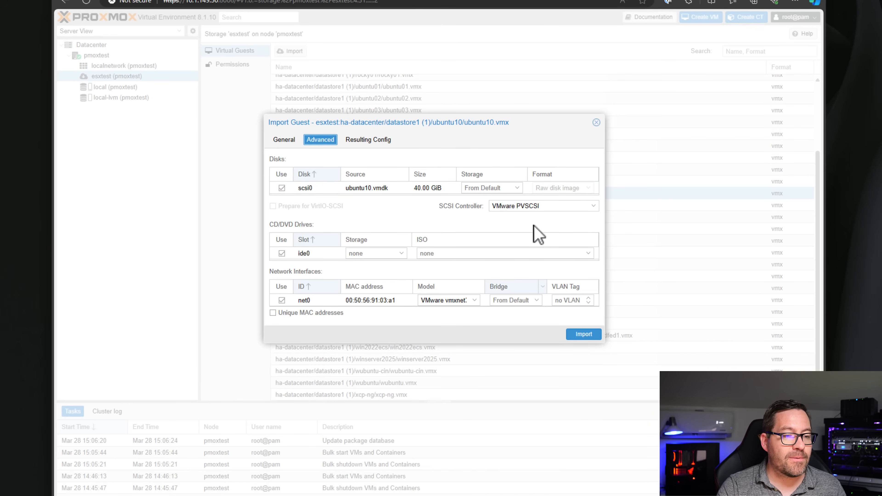
{"action": "left_click", "coordinate": [541, 205]}
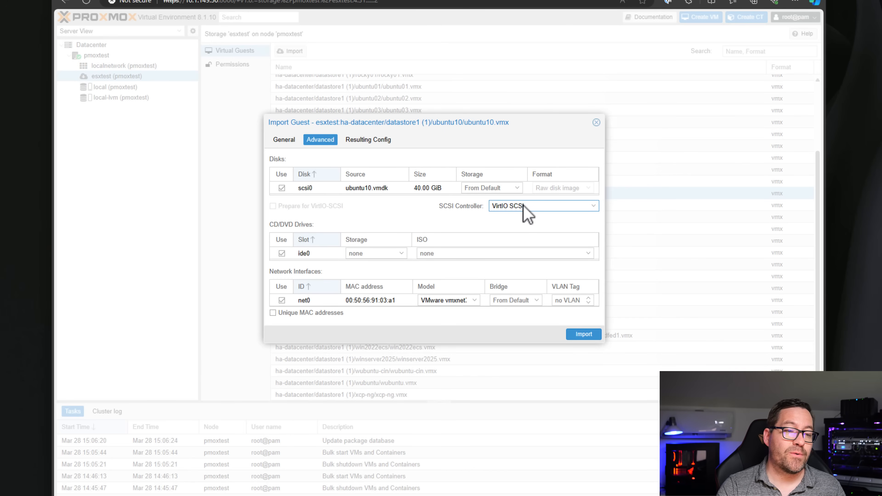
{"action": "mouse_move", "coordinate": [447, 236]}
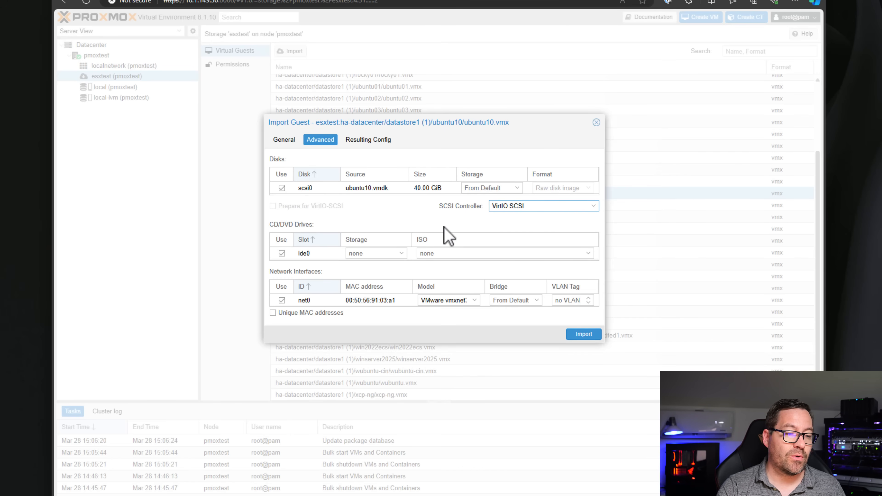
- Review the resulting config: vmid 100, scsihw virtio-scsi-pci, disk on local-lvm
{"action": "left_click", "coordinate": [367, 140]}
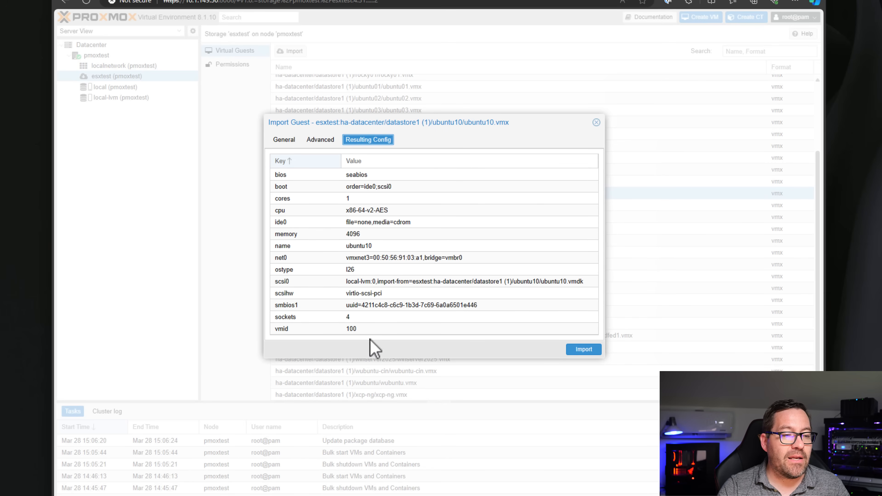
{"action": "mouse_move", "coordinate": [318, 237]}
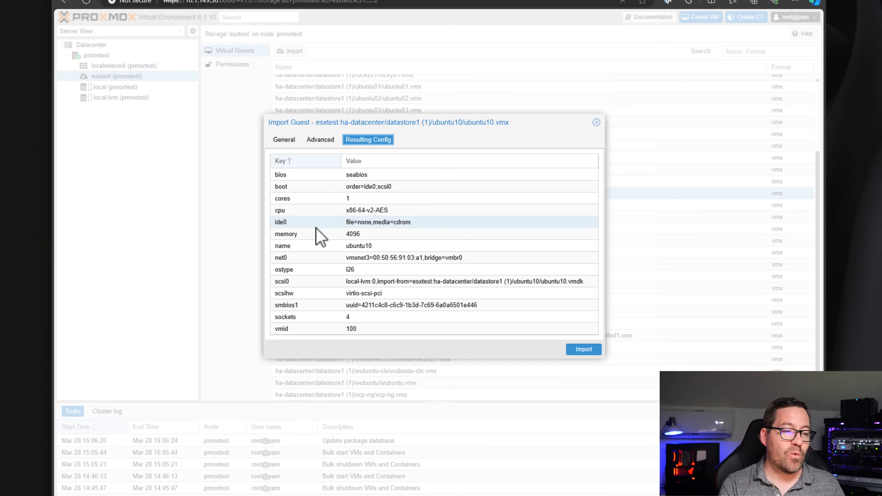
{"action": "mouse_move", "coordinate": [603, 358]}
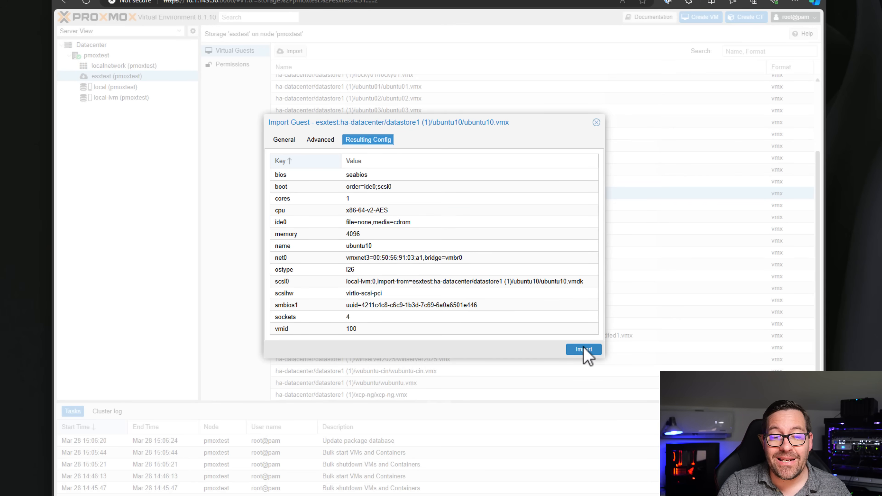
- Launch the ubuntu10 import as VM 100 and let the 40 GiB disk clone run to TASK OK
{"action": "left_click", "coordinate": [583, 349]}
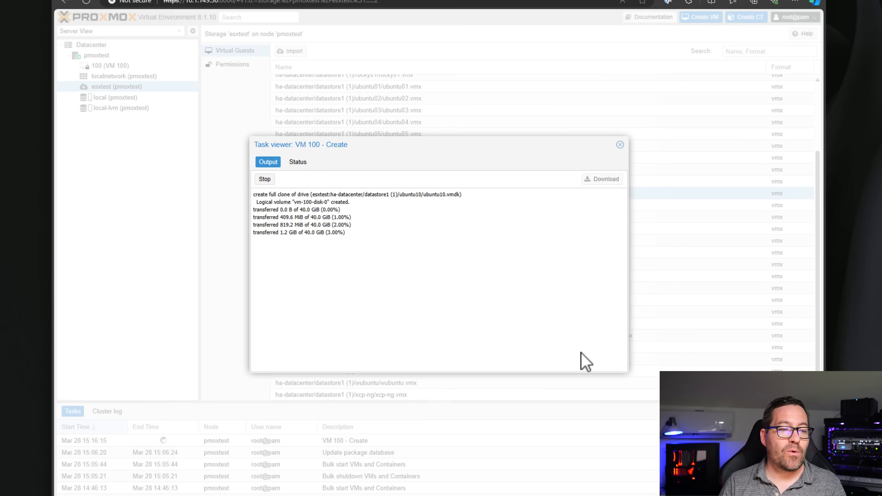
{"action": "mouse_move", "coordinate": [350, 261]}
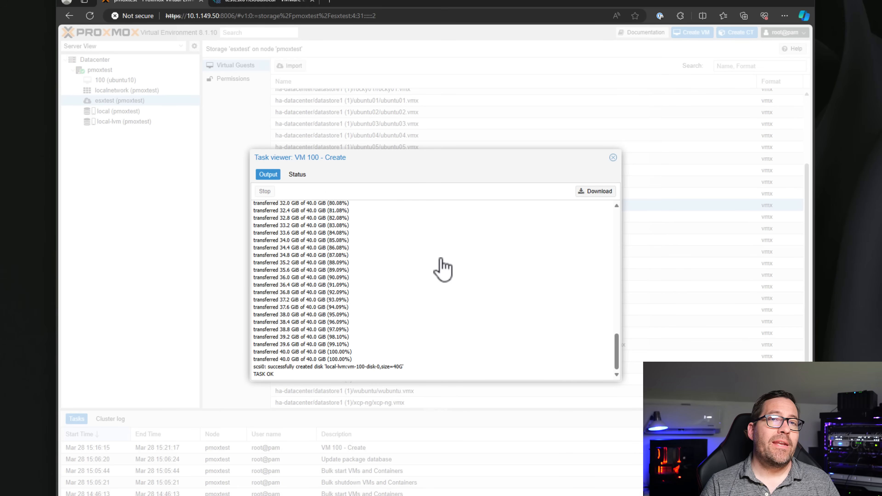
{"action": "mouse_move", "coordinate": [512, 119]}
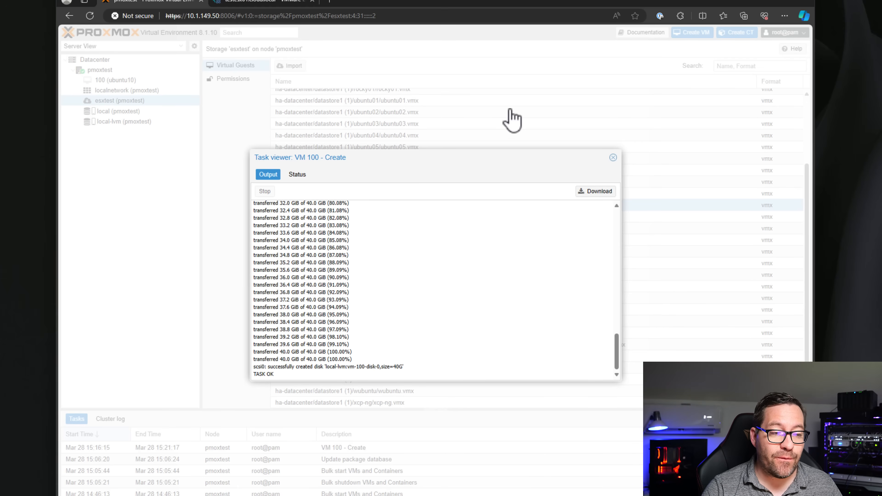
{"action": "mouse_move", "coordinate": [497, 209]}
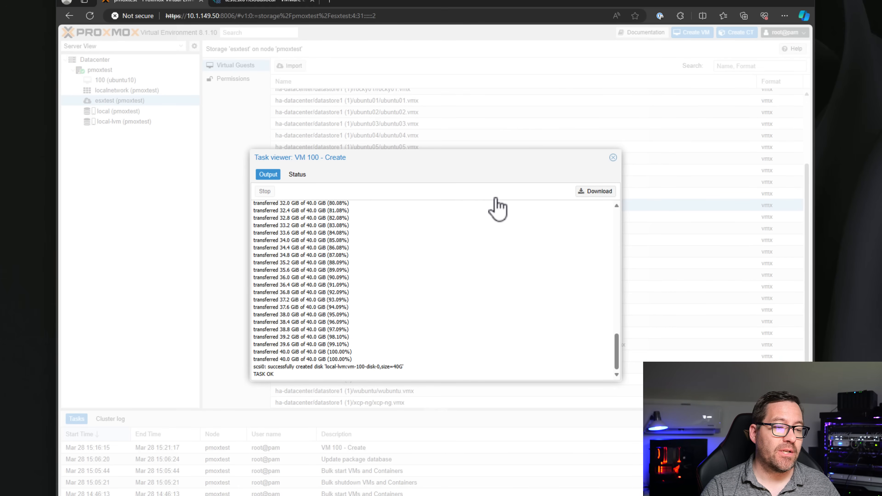
{"action": "mouse_move", "coordinate": [275, 366]}
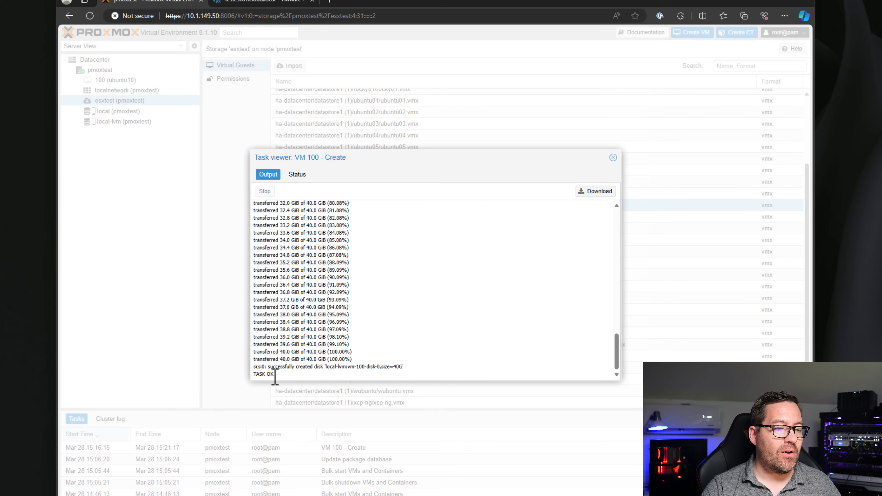
{"action": "mouse_move", "coordinate": [626, 161]}
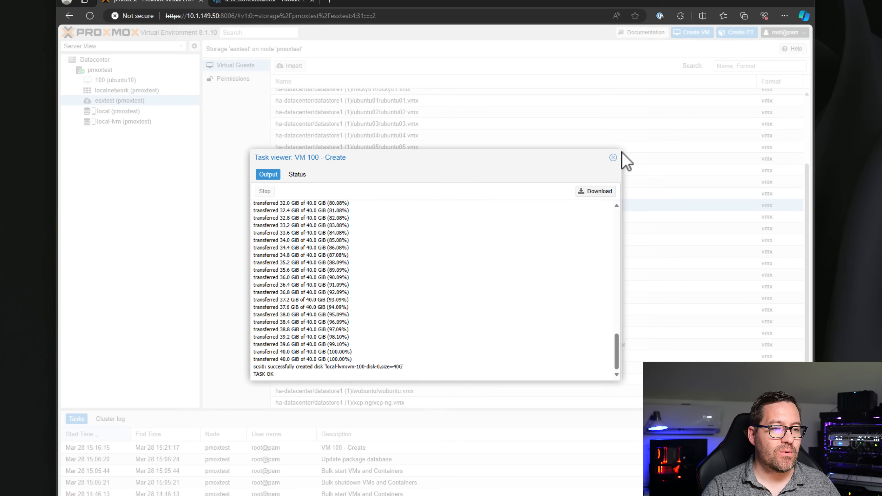
- Dismiss the finished task log and view VM 100's summary: stopped, 4 CPUs, 40 GiB disk
{"action": "left_click", "coordinate": [612, 157]}
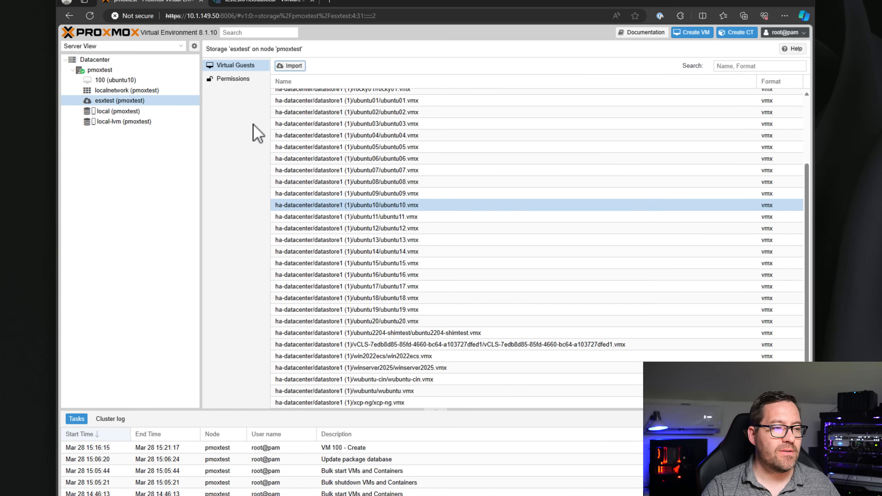
{"action": "left_click", "coordinate": [116, 80]}
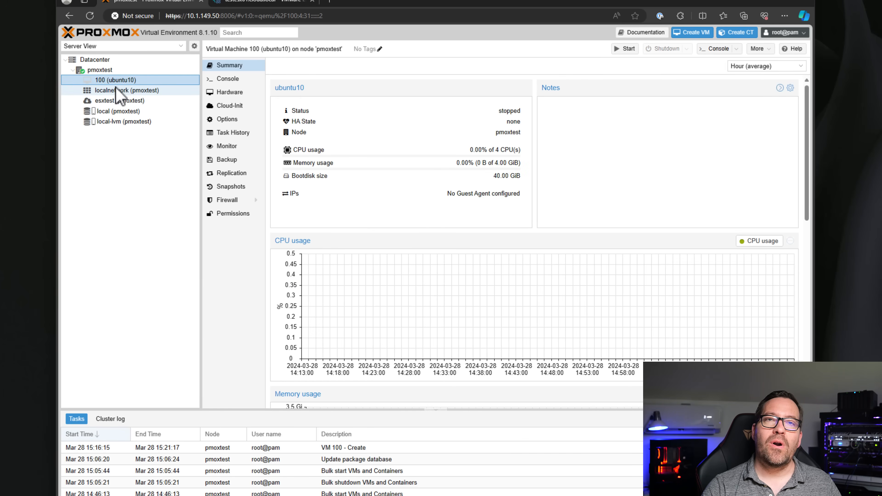
{"action": "mouse_move", "coordinate": [121, 100]}
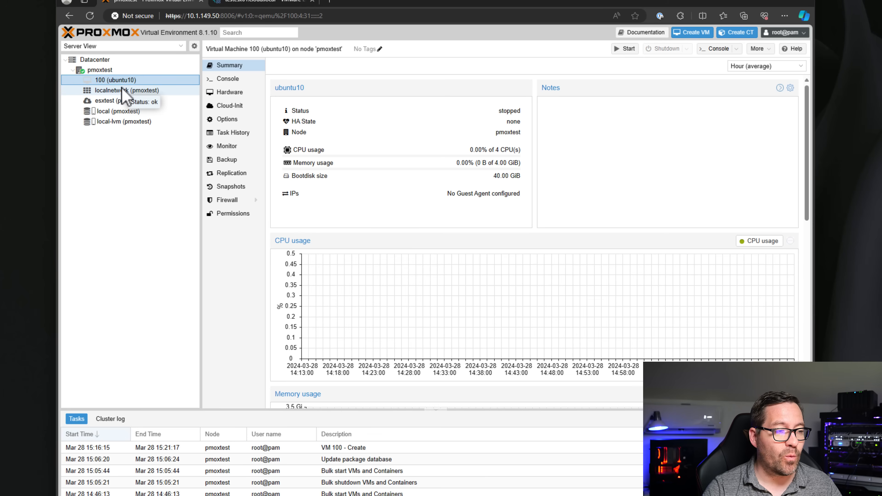
{"action": "mouse_move", "coordinate": [132, 84]}
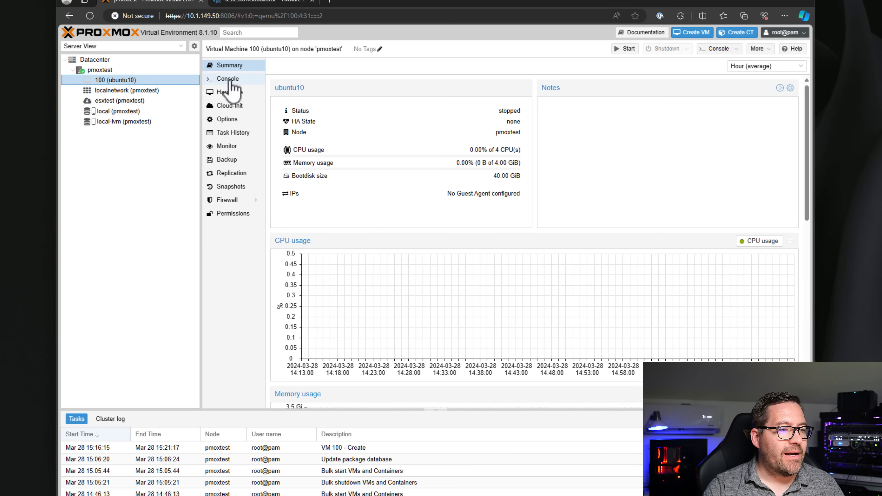
- Start VM 100 from its console and log into the Ubuntu 22.04.1 tty, entering 'root'
{"action": "left_click", "coordinate": [228, 79]}
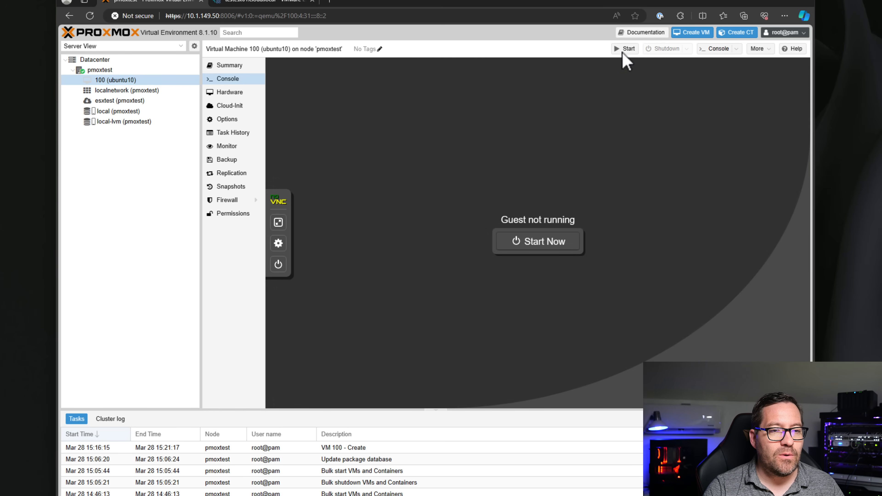
{"action": "mouse_move", "coordinate": [628, 53]}
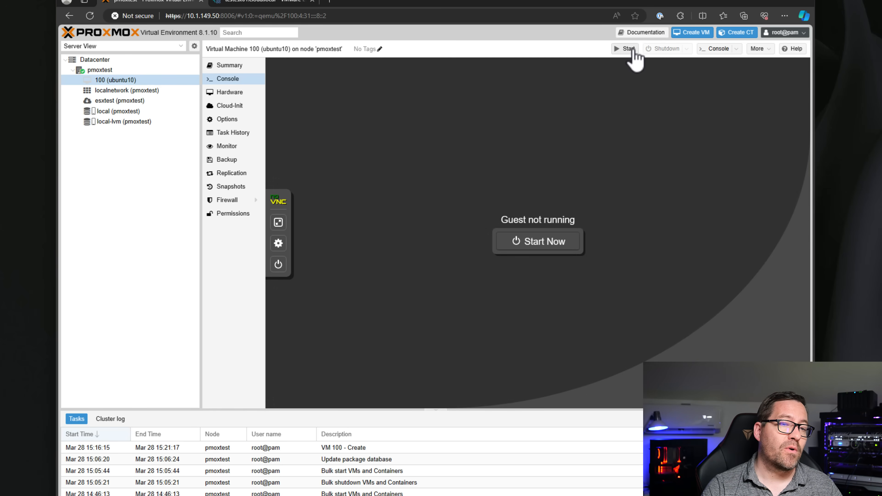
{"action": "mouse_move", "coordinate": [634, 62]}
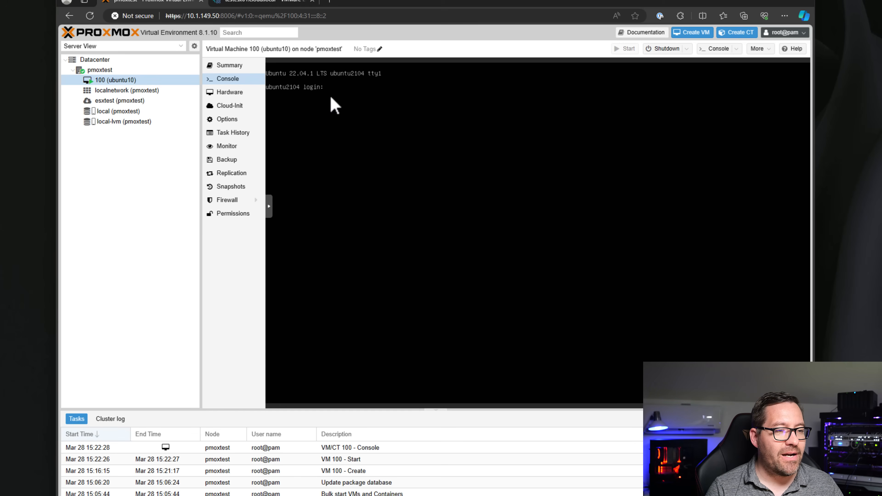
{"action": "type", "text": "root"}
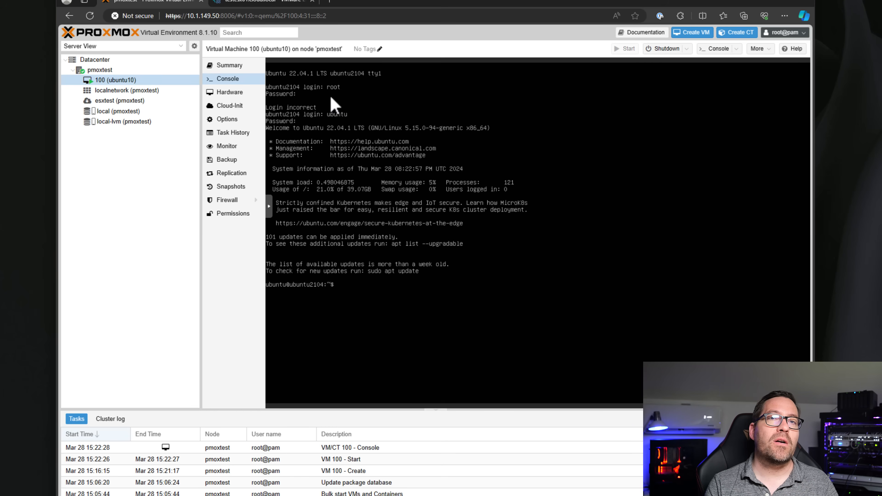
{"action": "mouse_move", "coordinate": [502, 263]}
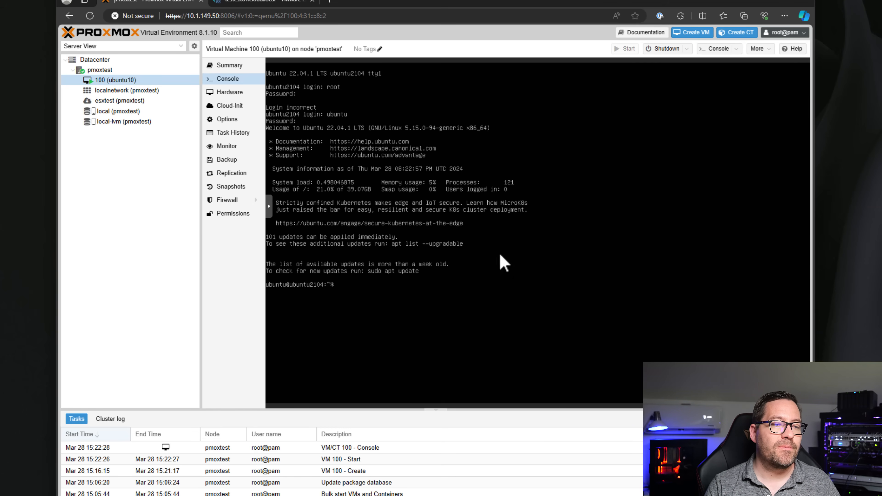